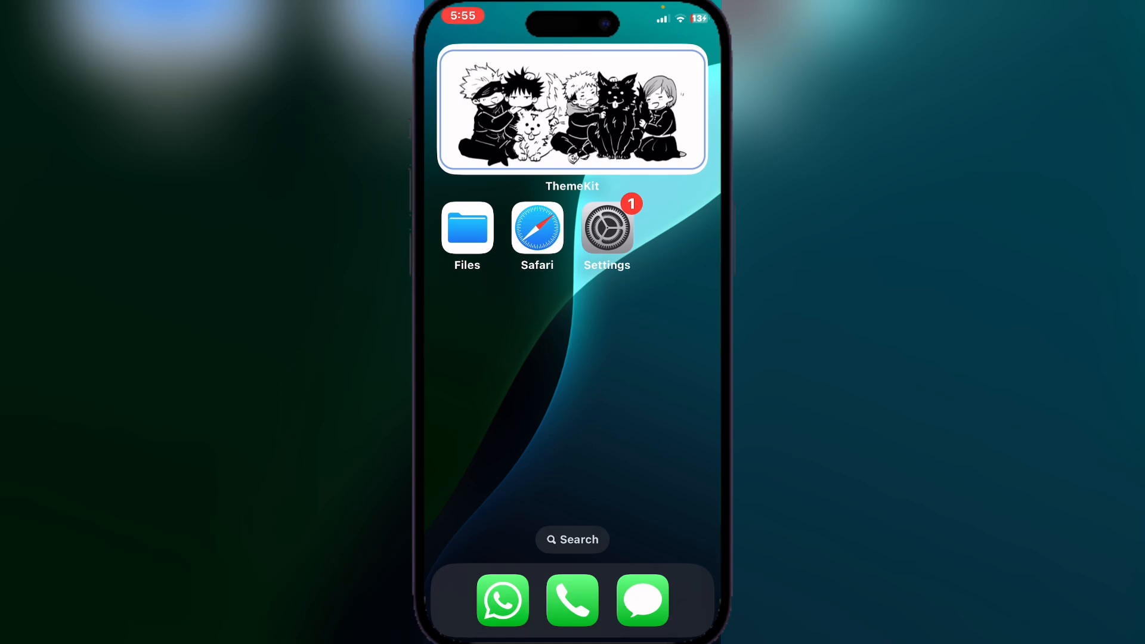
From the Ultimate Sideloading Guide's Downloads > Config Profiles, download the WSF Config Profile.
click(537, 227)
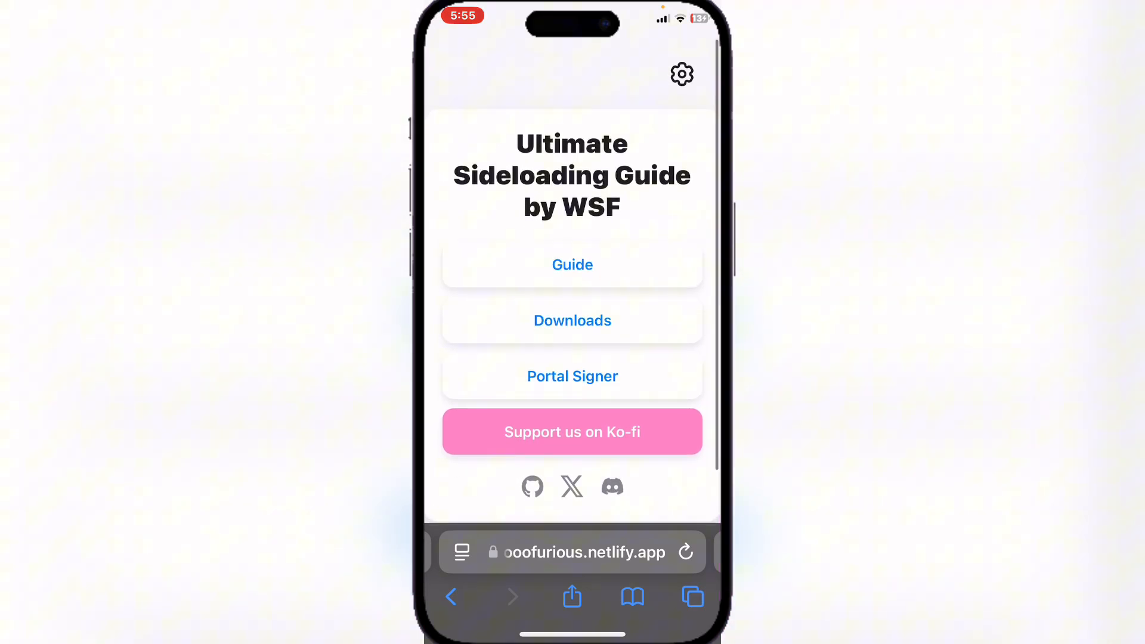
click(571, 319)
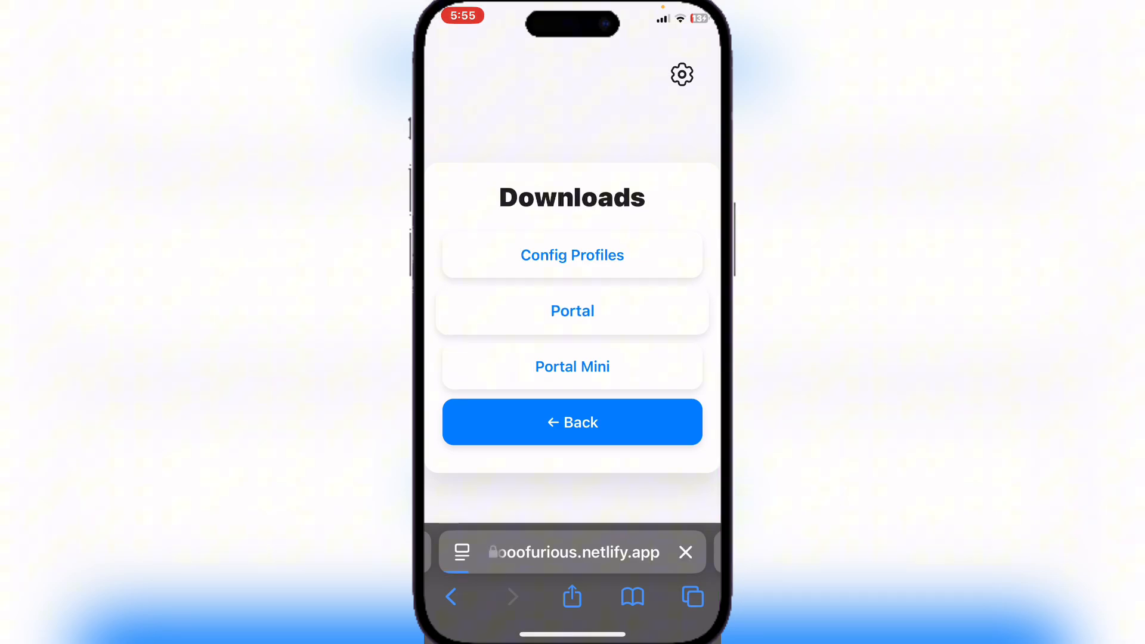
click(572, 310)
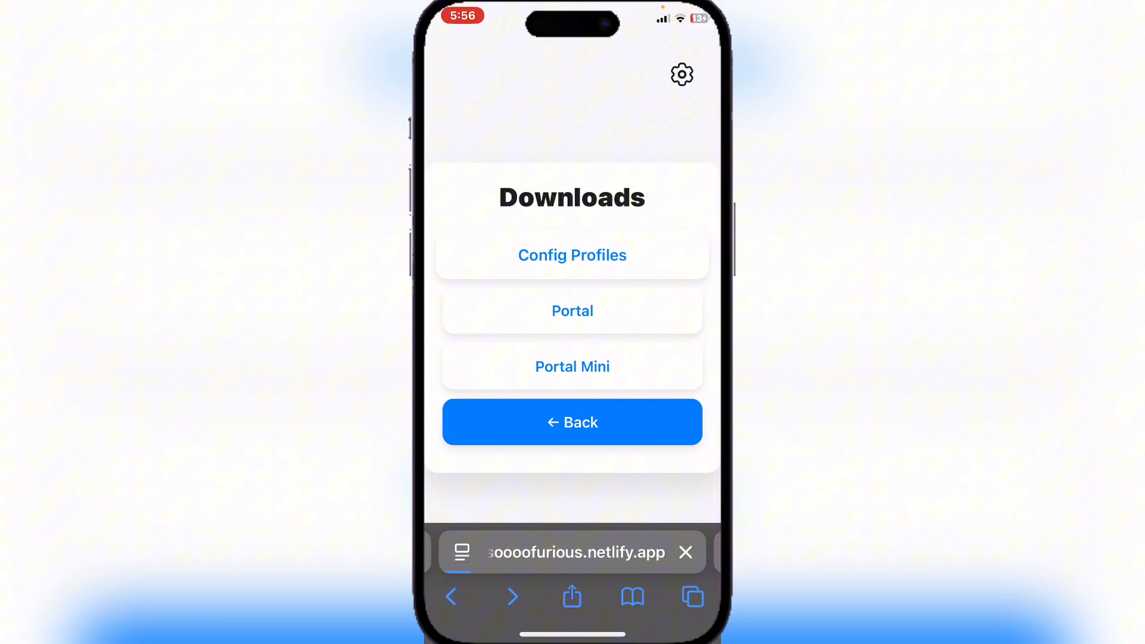
click(571, 255)
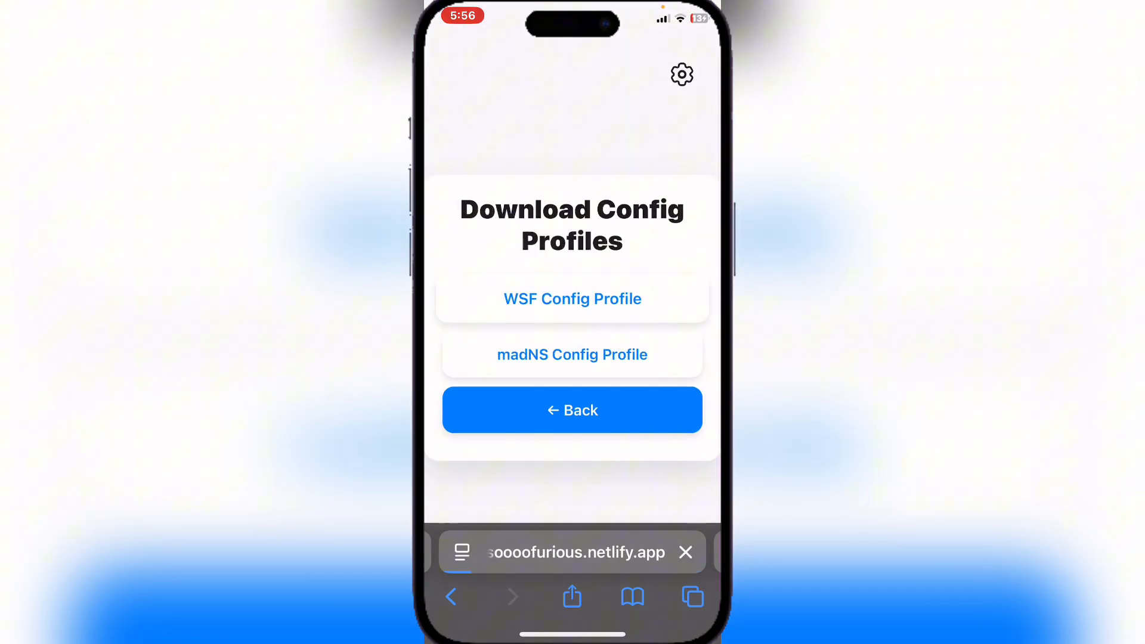
click(571, 299)
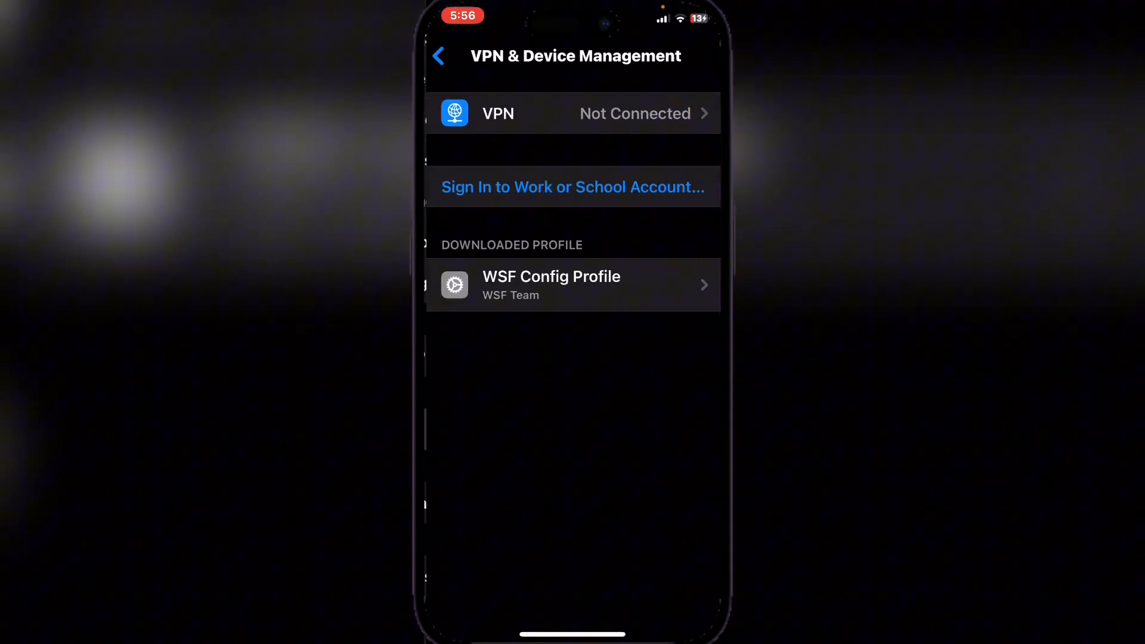
Install the WSF Config Profile in VPN & Device Management, accepting the unverified-profile warning.
click(572, 285)
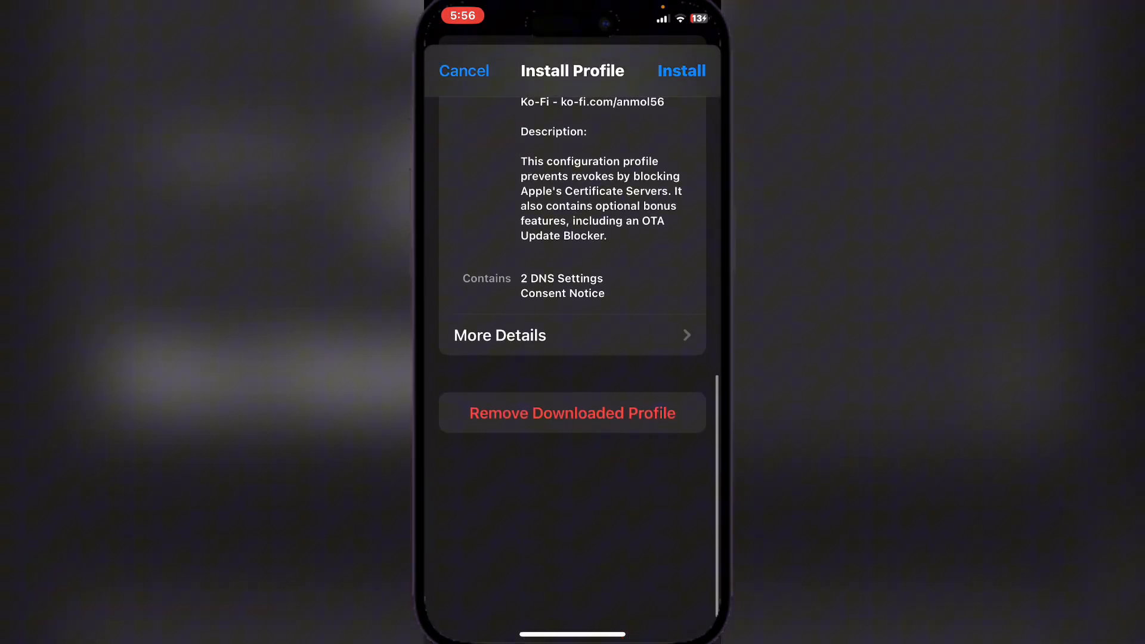
click(681, 71)
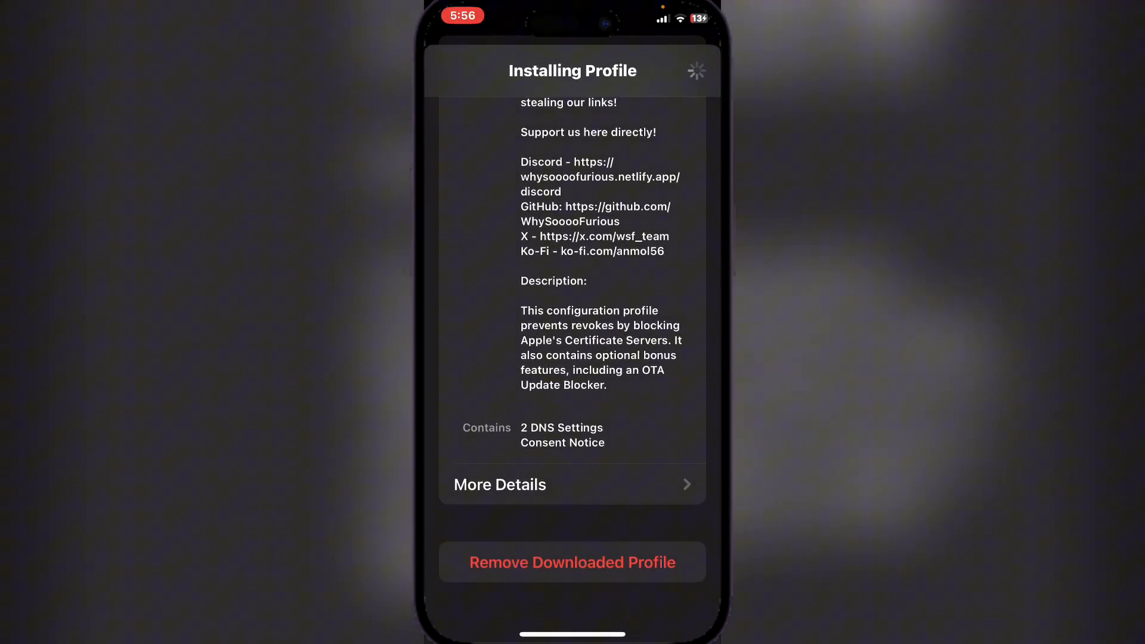
click(680, 70)
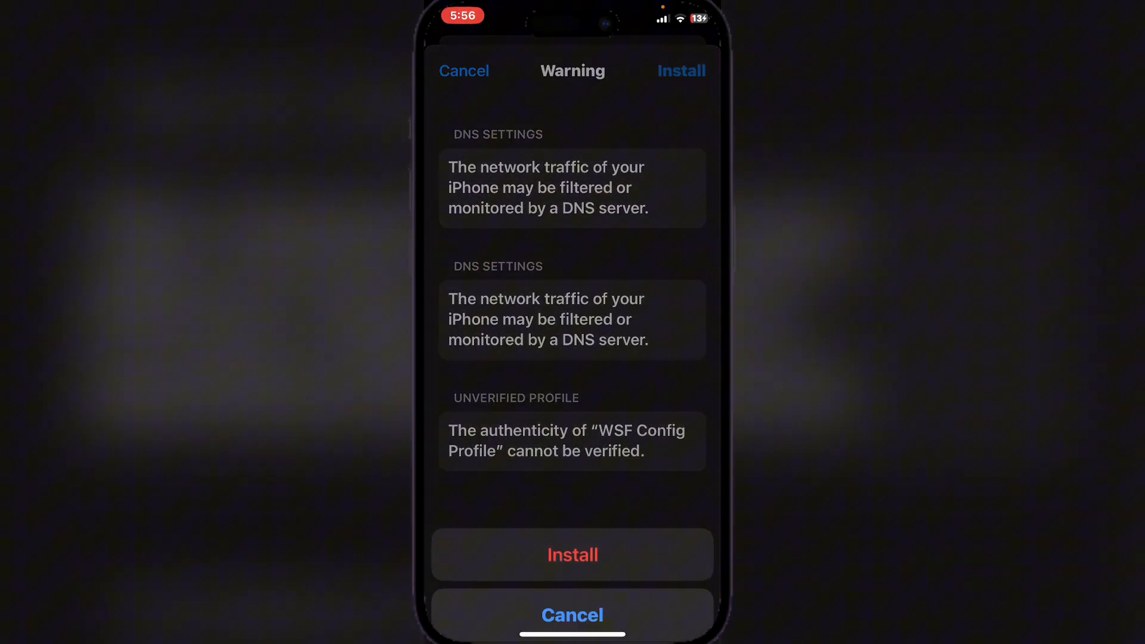
click(573, 555)
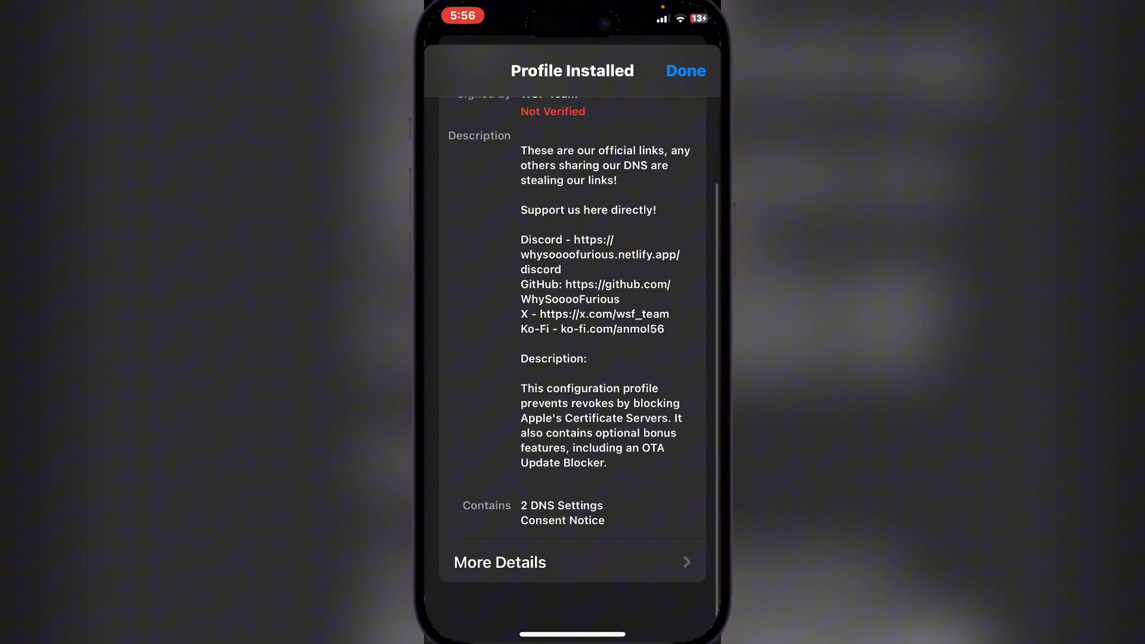
click(685, 70)
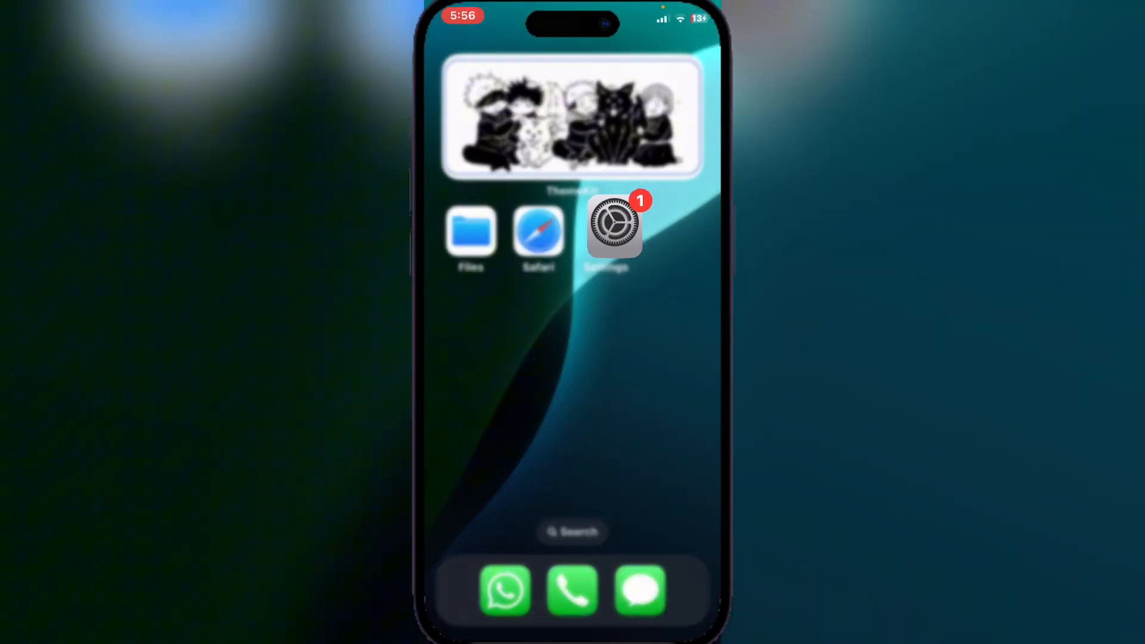
From the guide's Downloads > Portal, pick a Portal version so the install prompt appears.
click(538, 234)
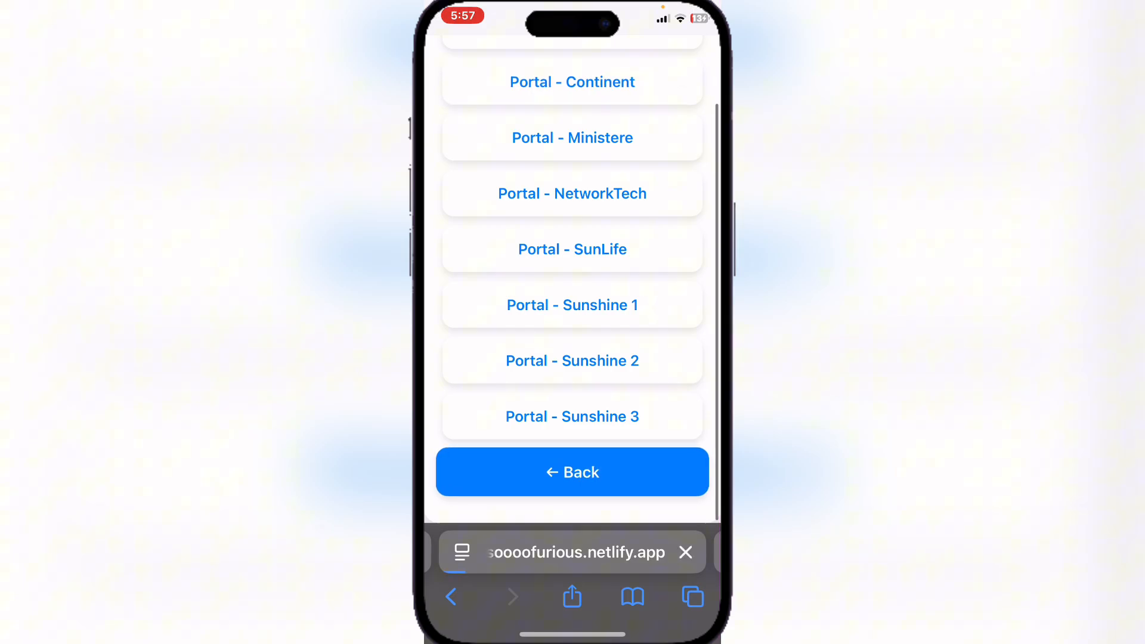
click(572, 471)
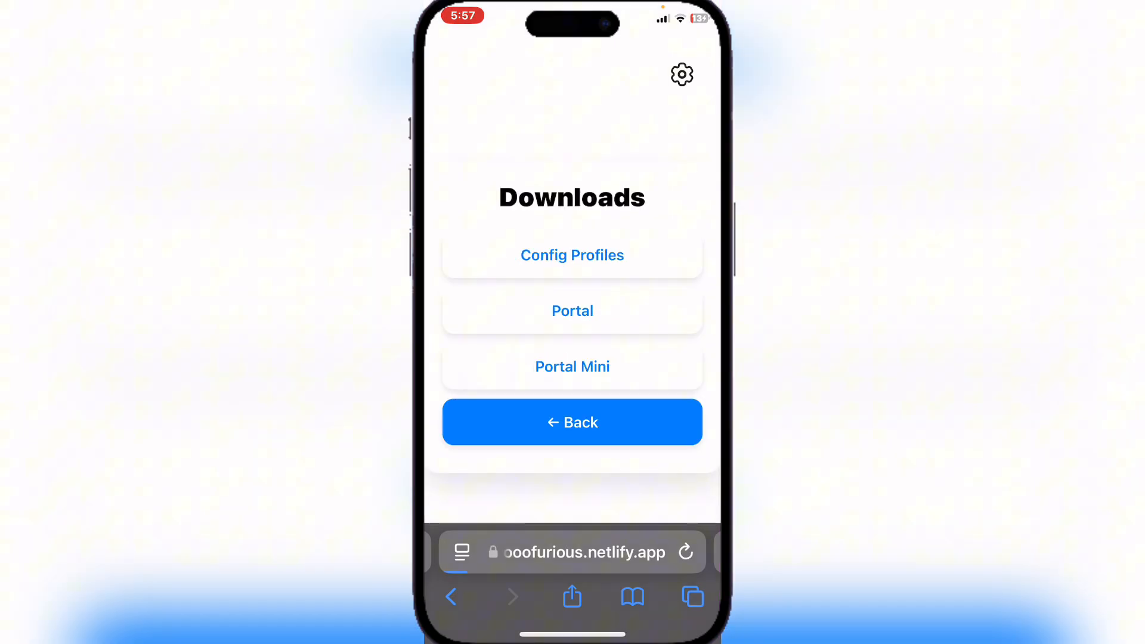
click(685, 552)
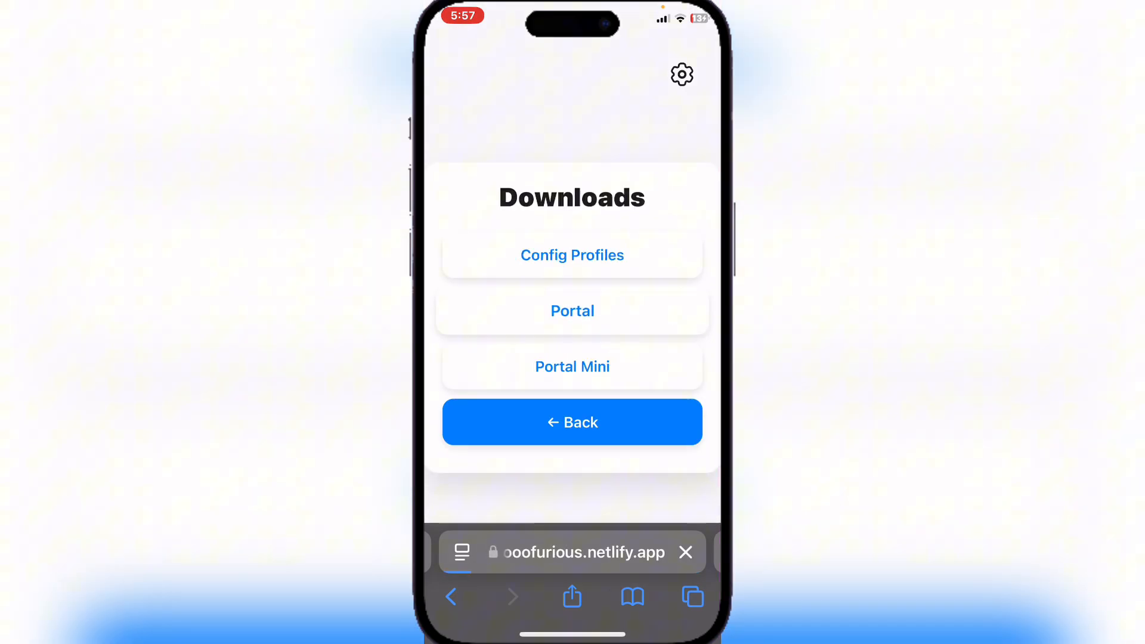
click(572, 310)
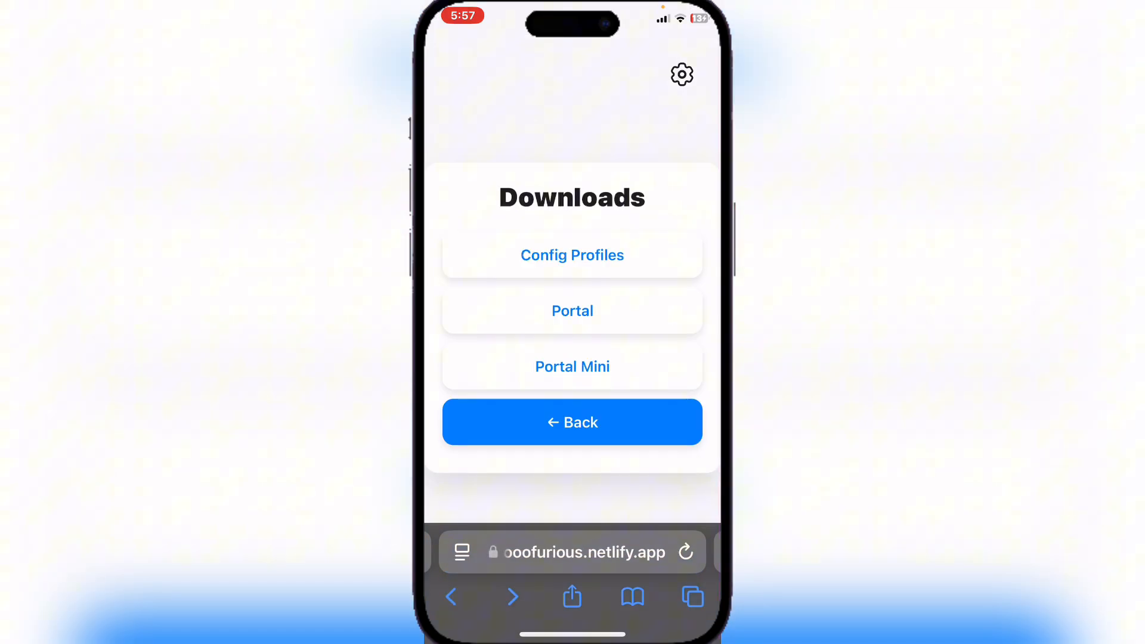
click(571, 310)
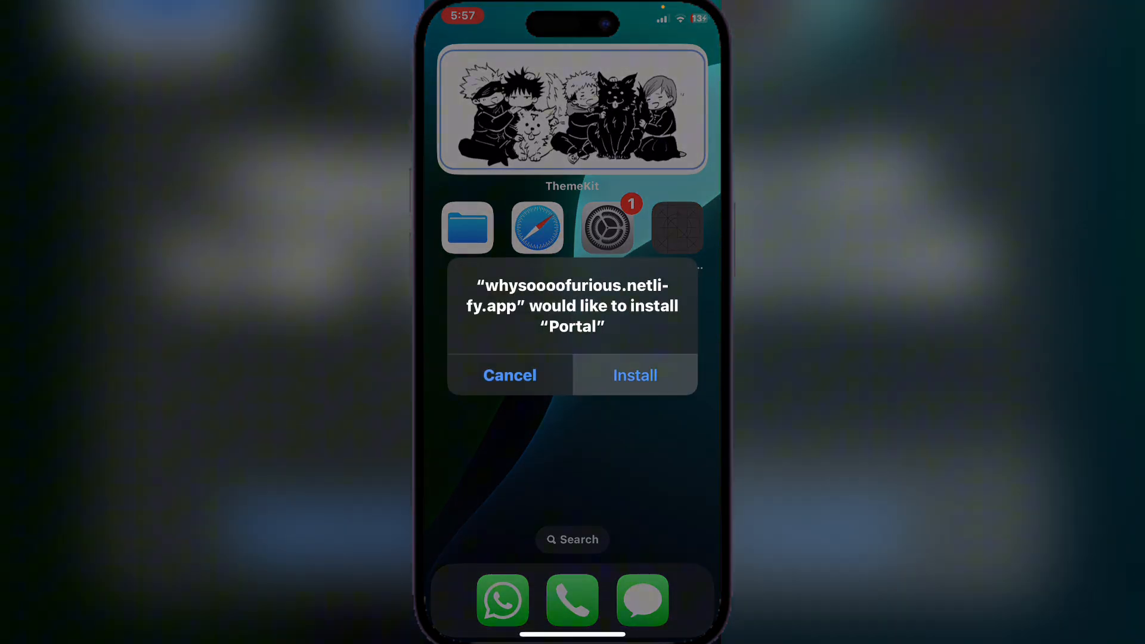
Confirm installing Portal so its icon appears beside Settings.
click(633, 375)
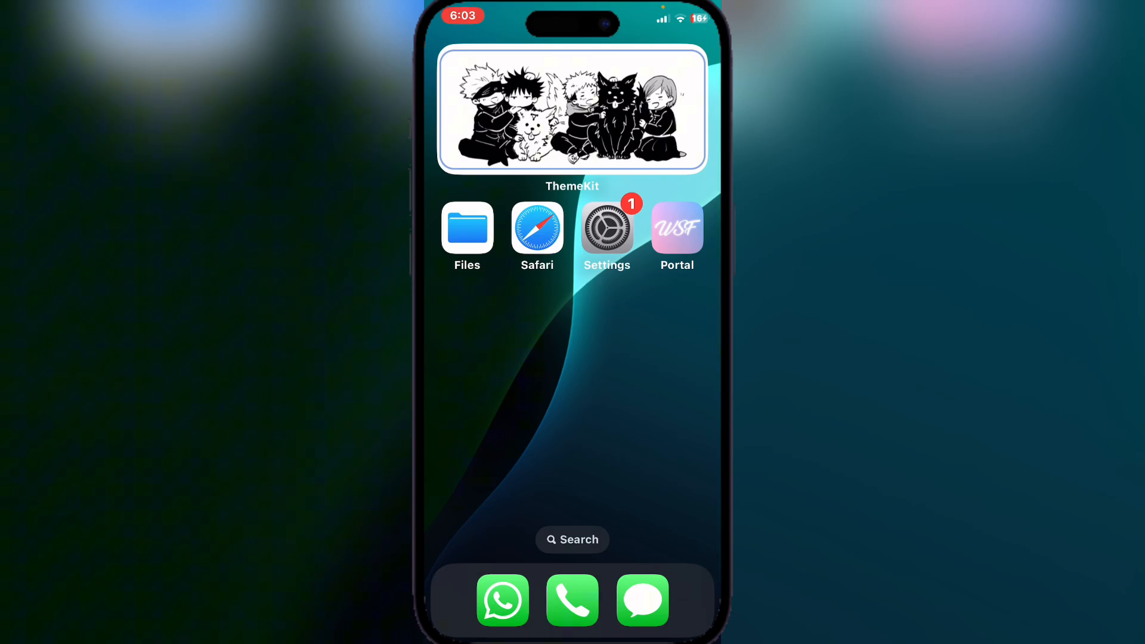
After Portal's untrusted-developer alert, trust China Continent Property & Casualty Insurance and Allow & Restart.
click(675, 227)
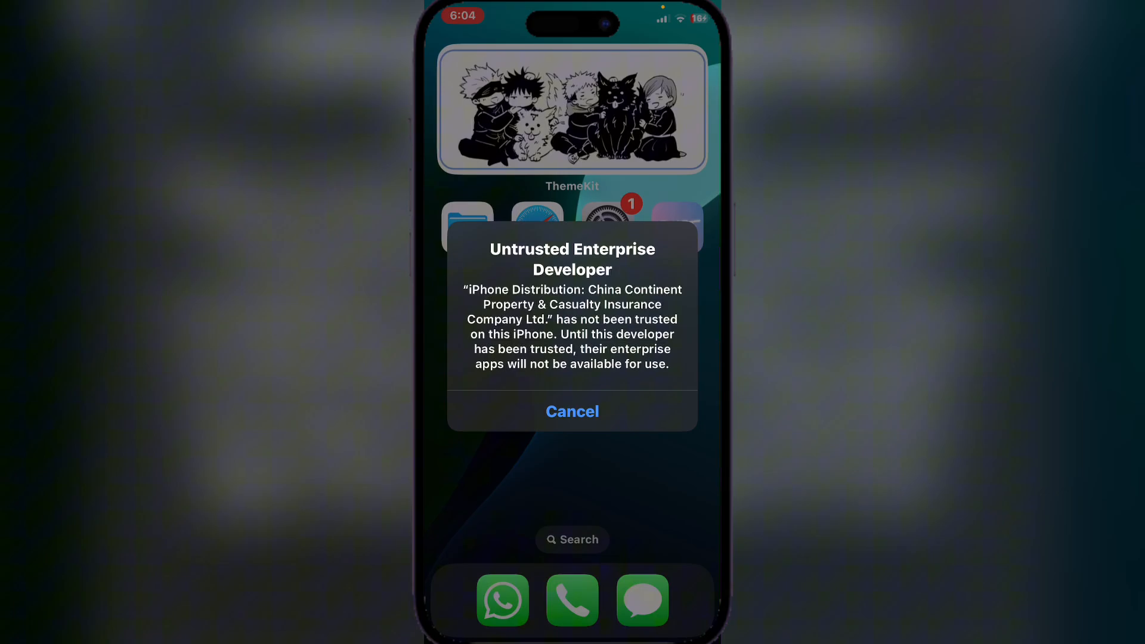
click(571, 411)
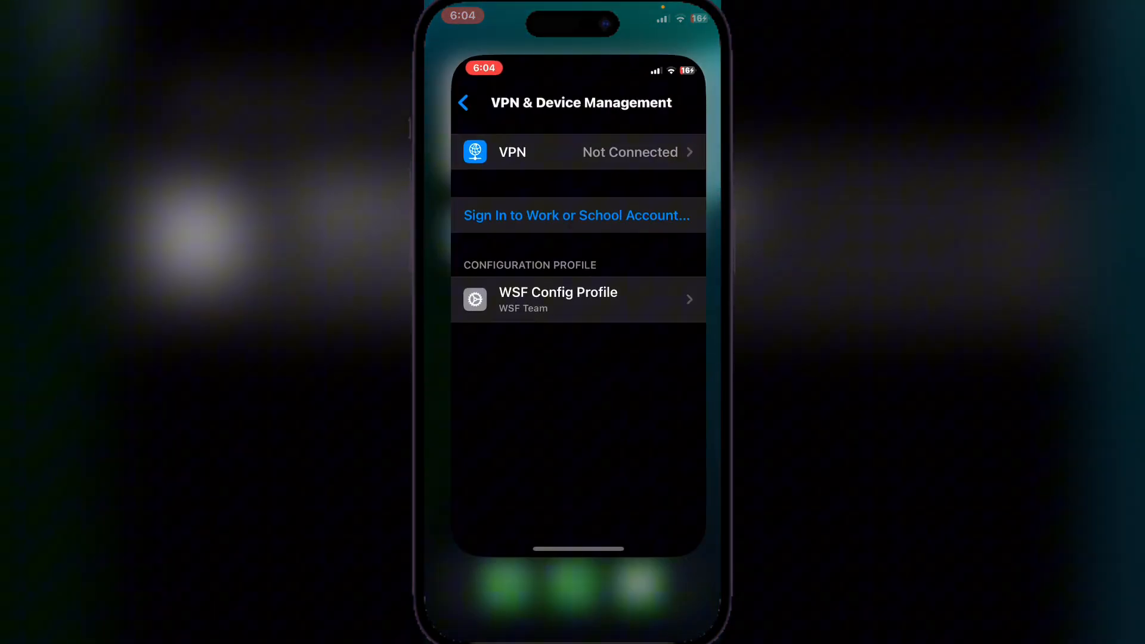
scroll(up, 3)
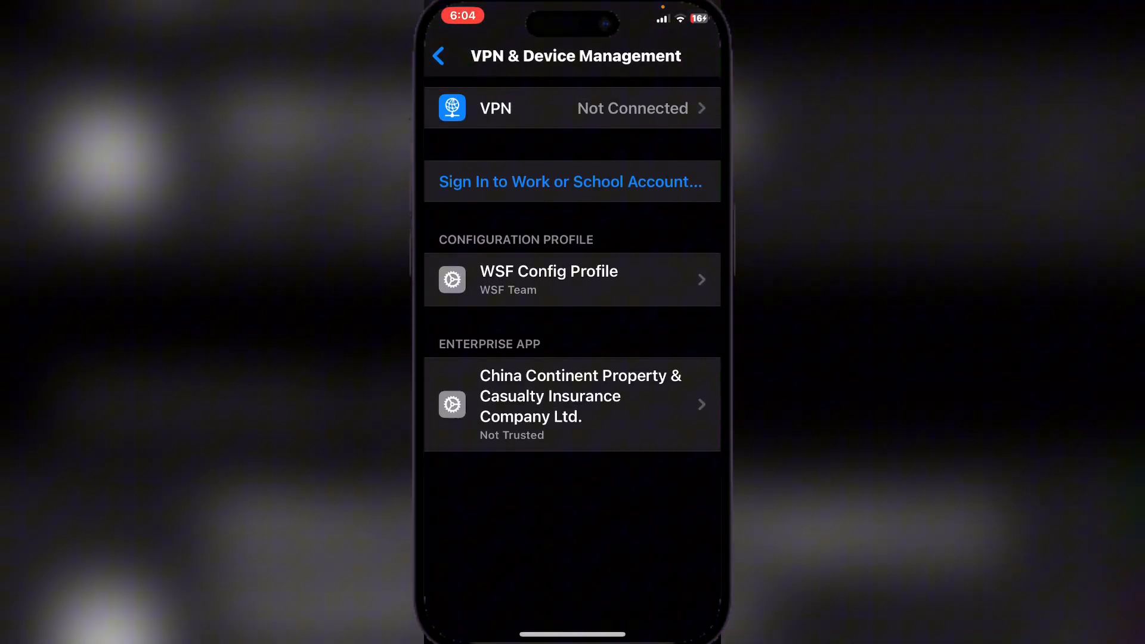
click(572, 404)
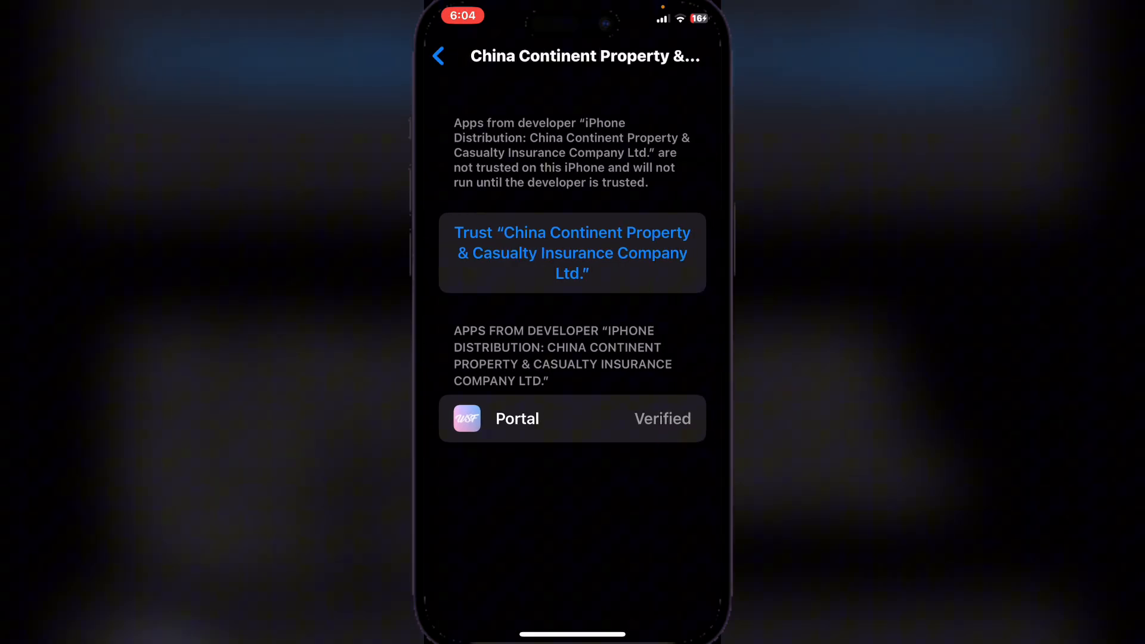
click(572, 253)
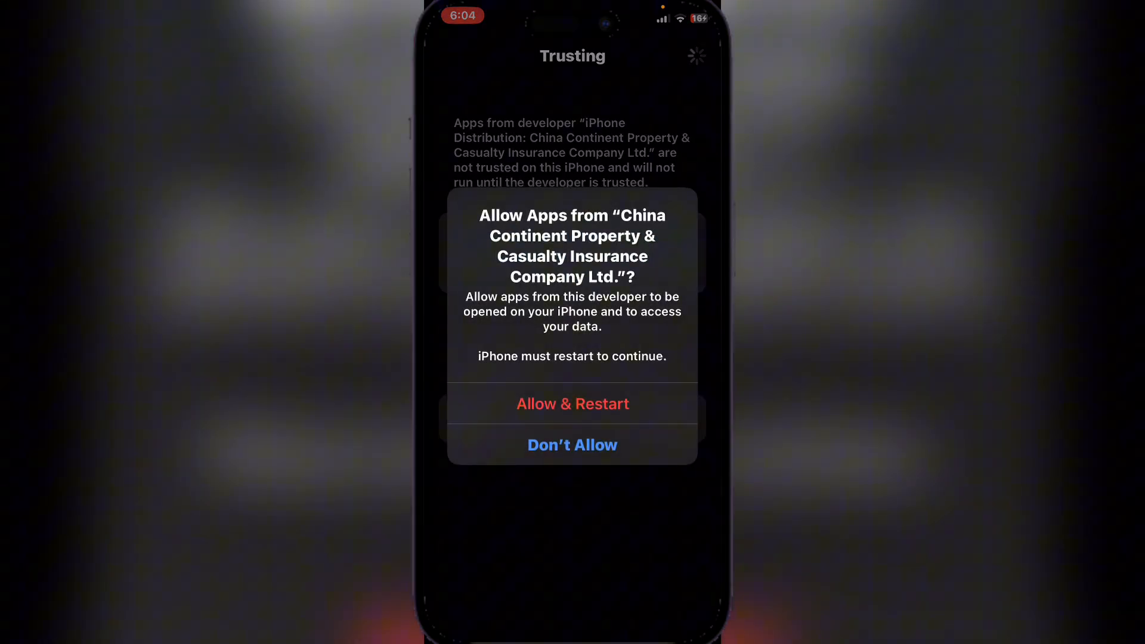
click(571, 445)
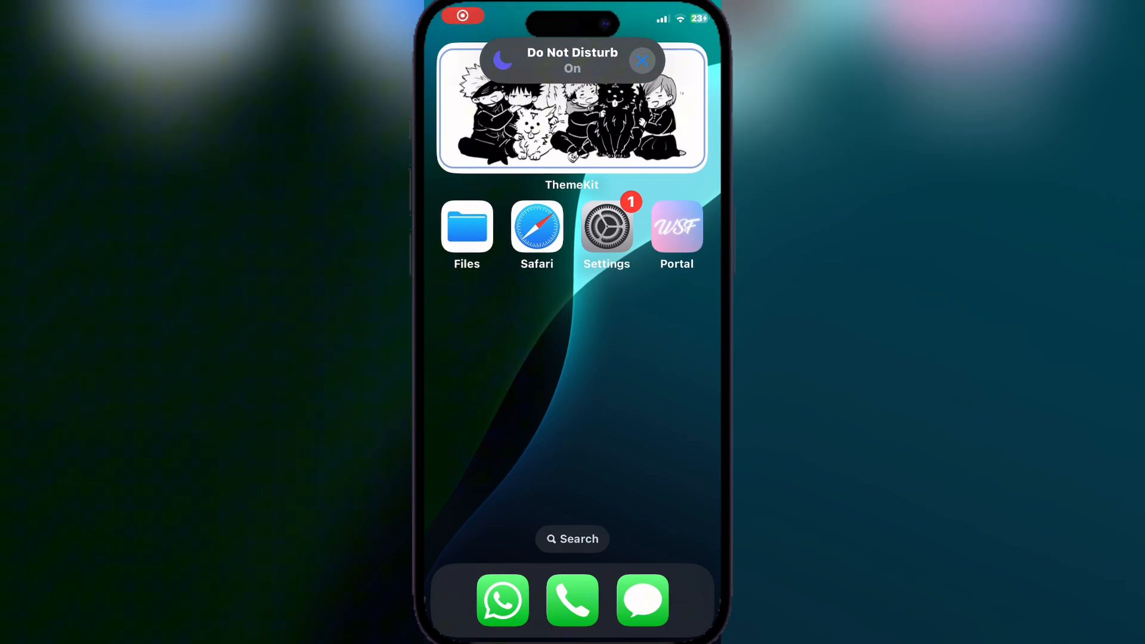
Complete Portal's onboarding with a pink accent, dismiss What's New, and show the Sources list.
click(675, 227)
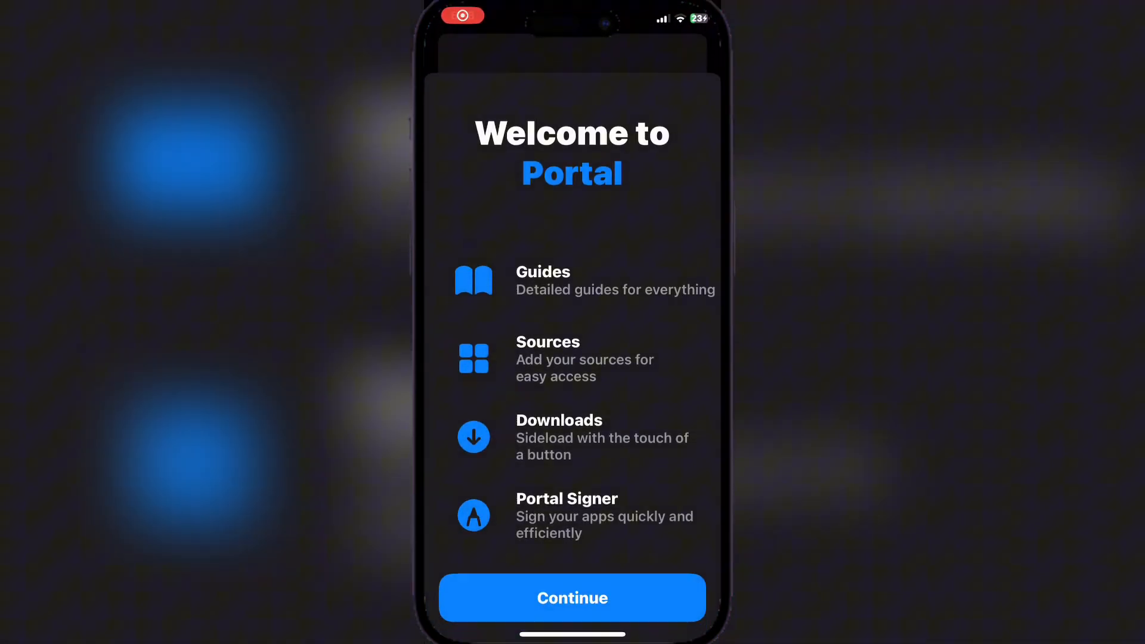
click(571, 598)
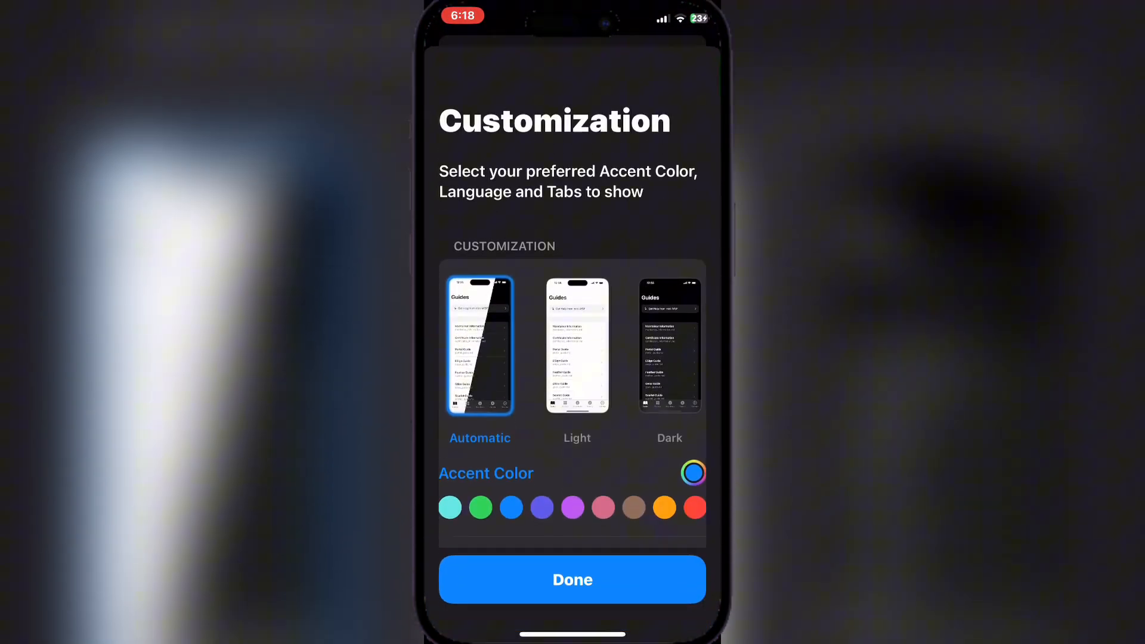
click(602, 506)
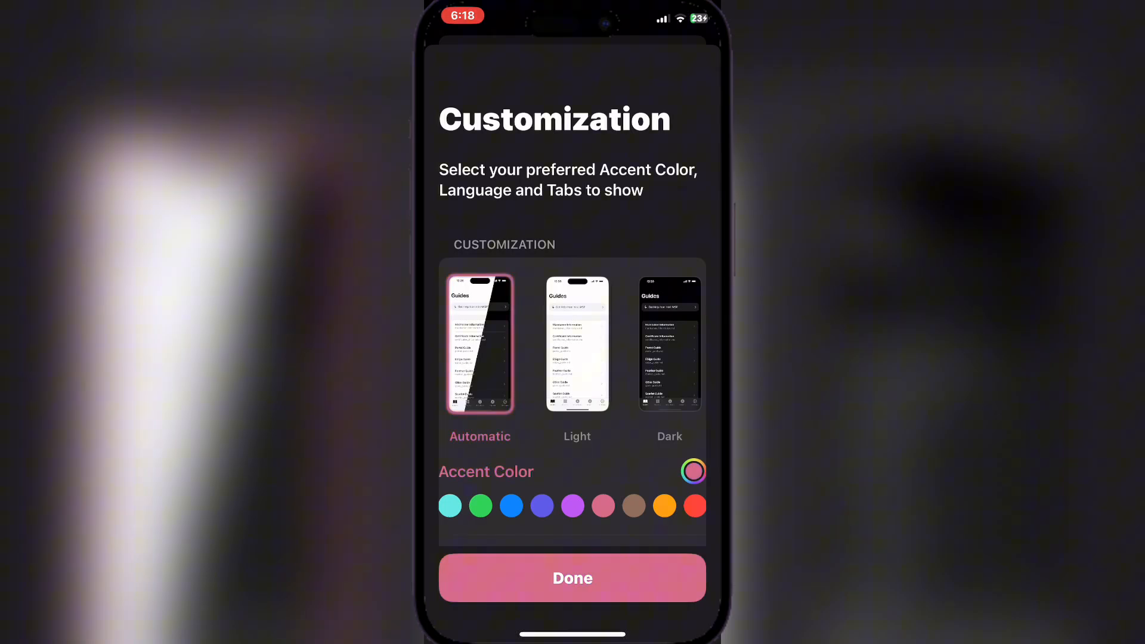
click(572, 577)
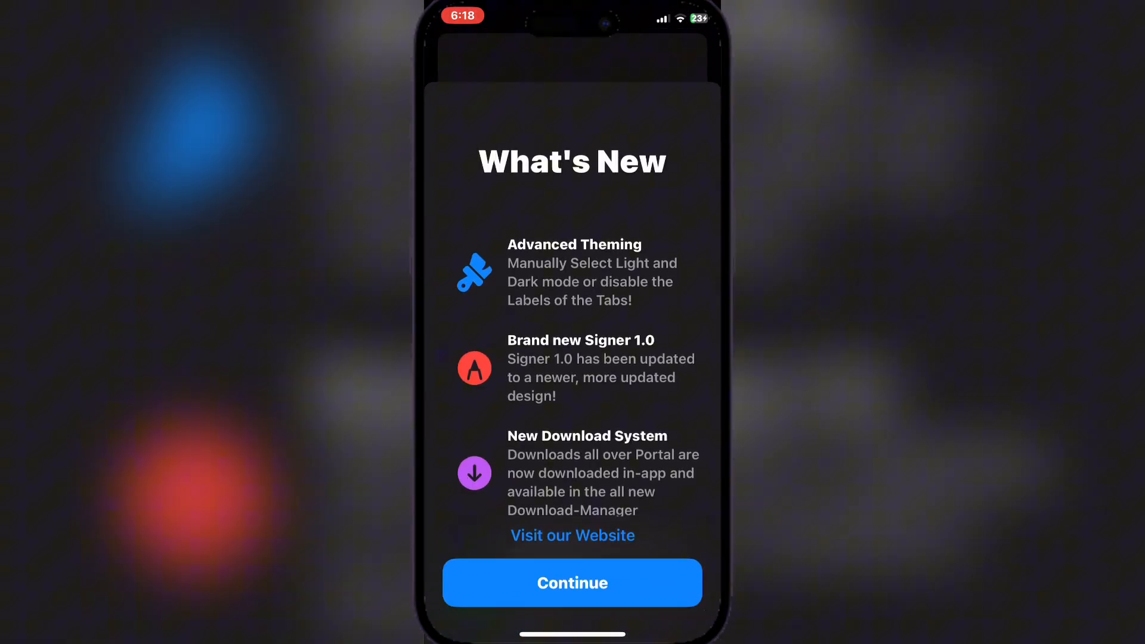
click(571, 583)
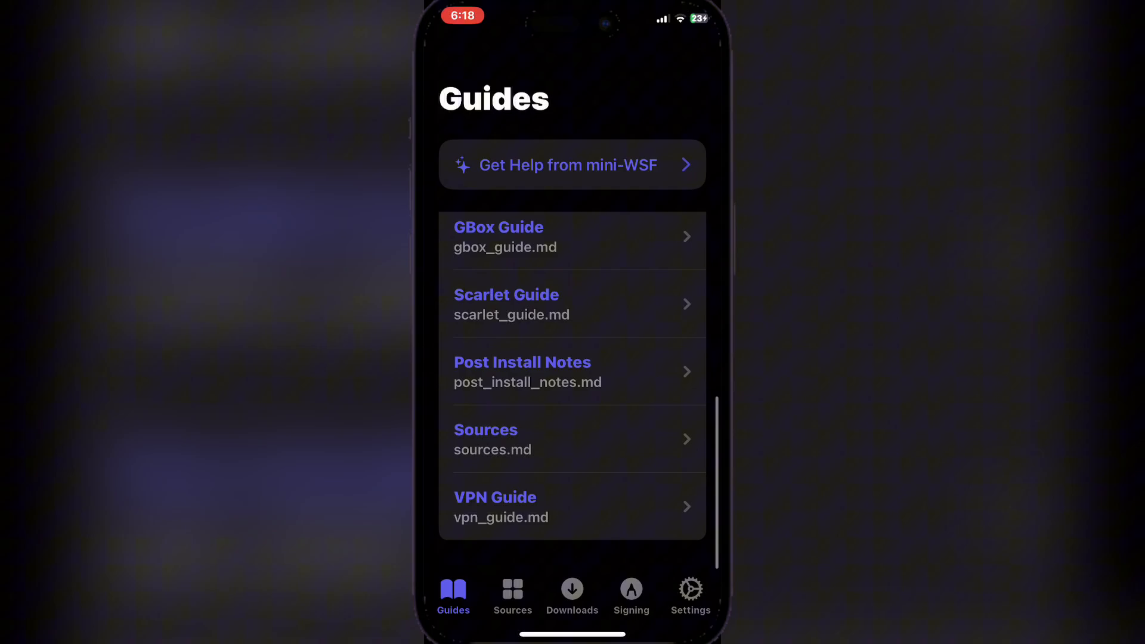
click(512, 591)
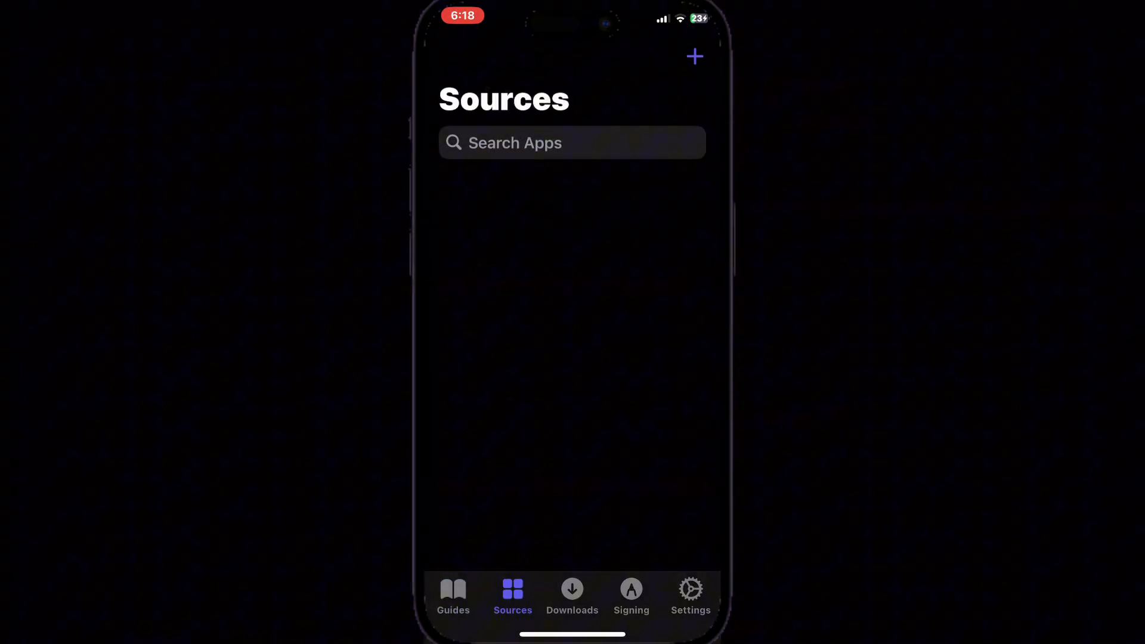
Leave Portal and return to the Home Screen.
click(571, 592)
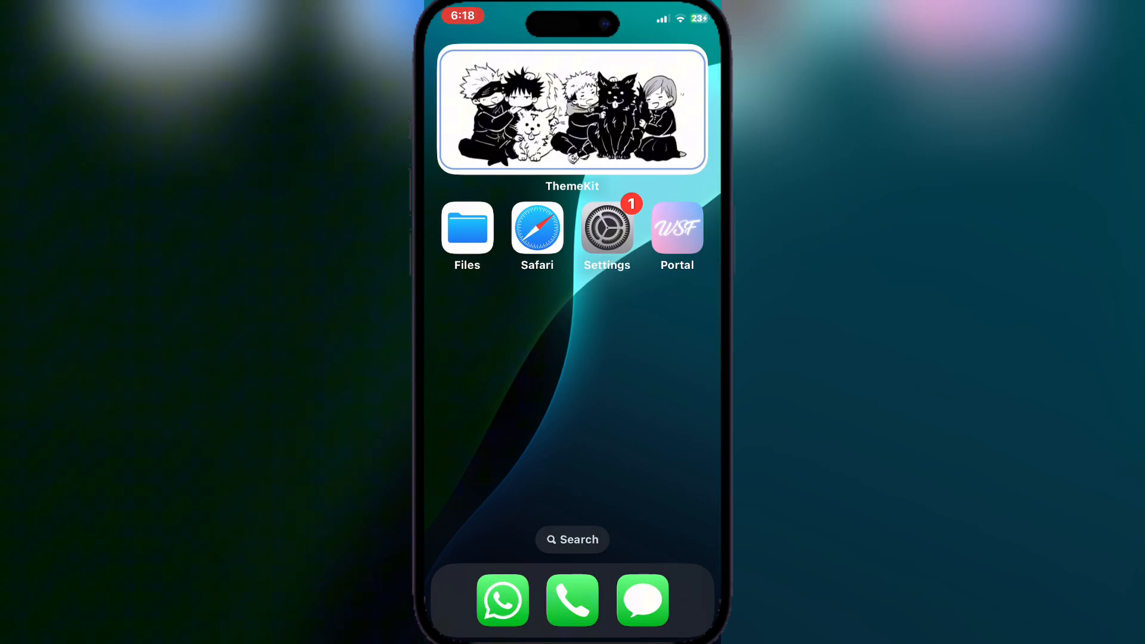
Install Feather so its icon appears on the Home Screen below Files.
click(676, 236)
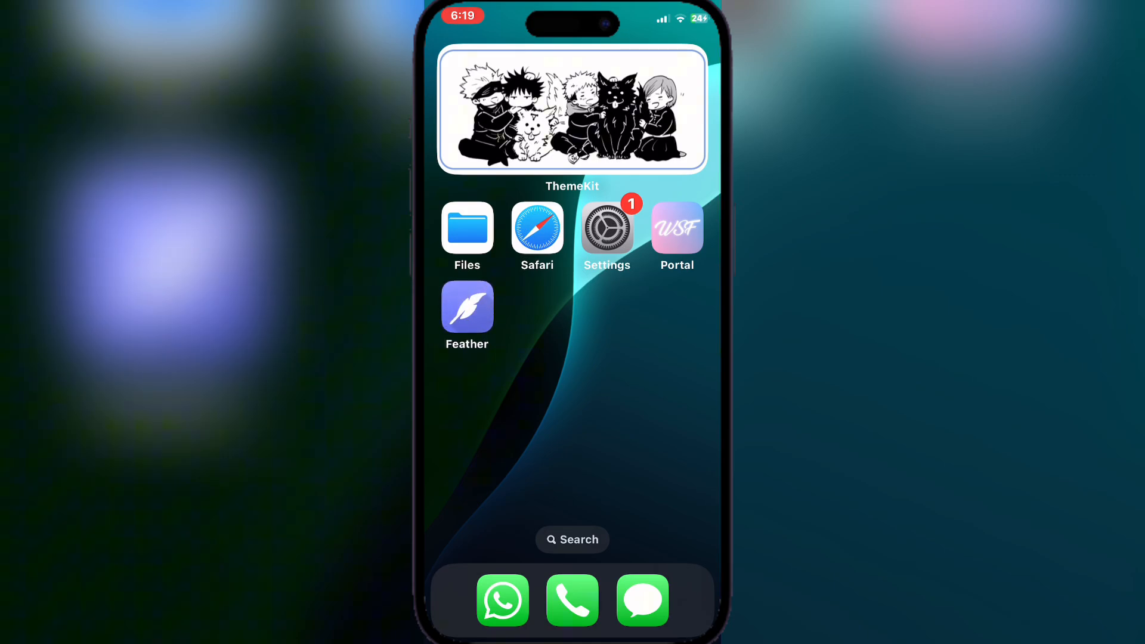
Briefly launch Feather, then in Portal's Downloads fetch Certificates.zip into the Download Manager.
click(466, 306)
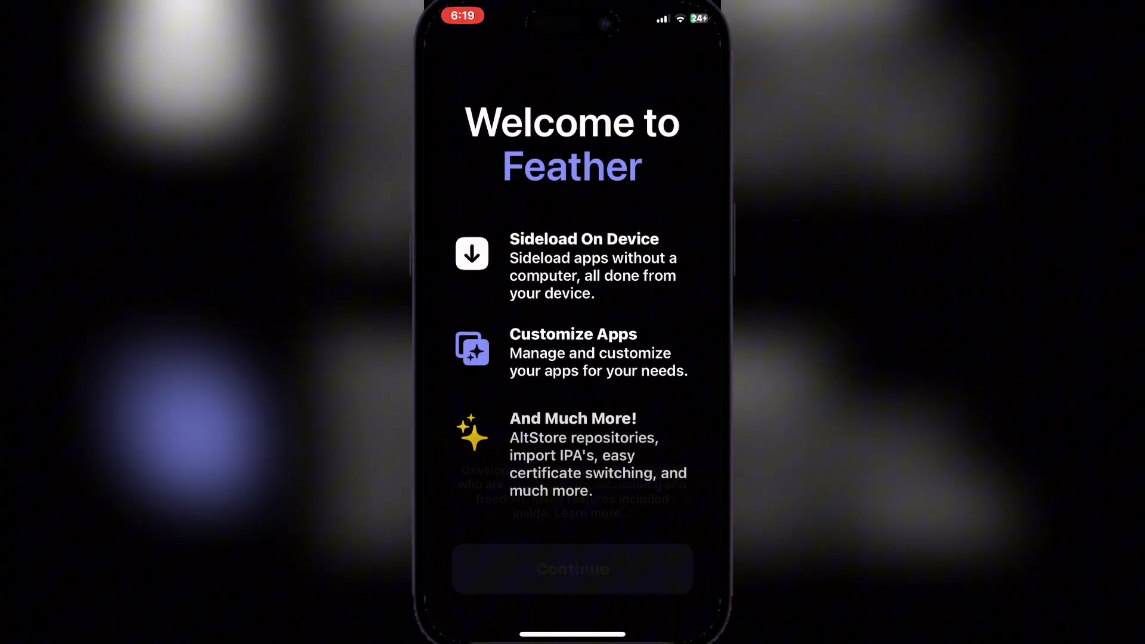
click(571, 568)
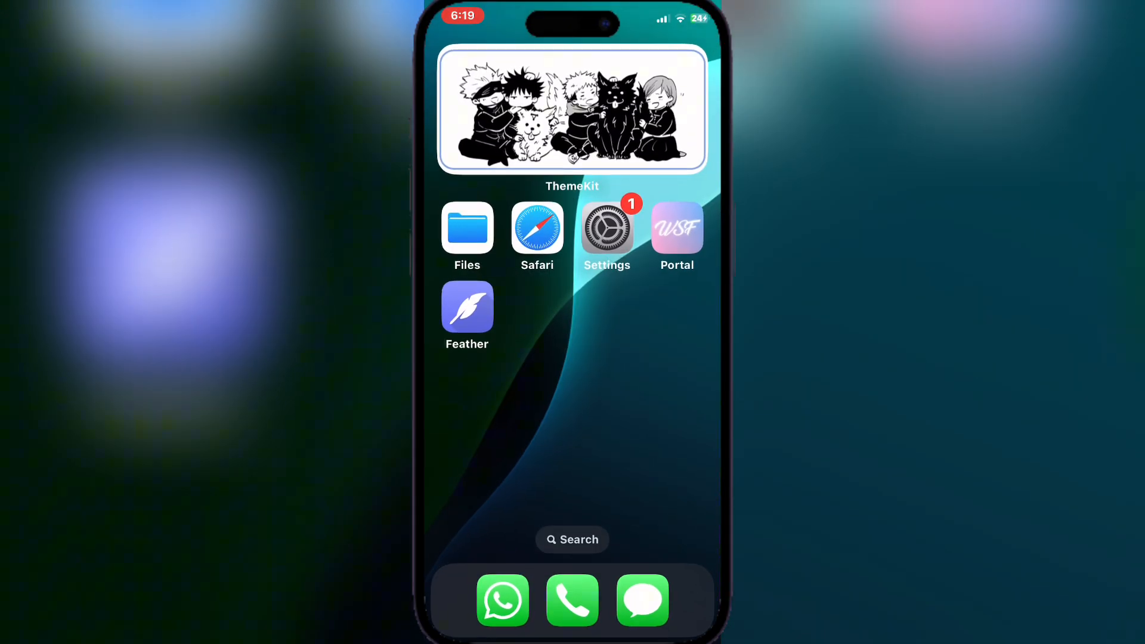
click(675, 228)
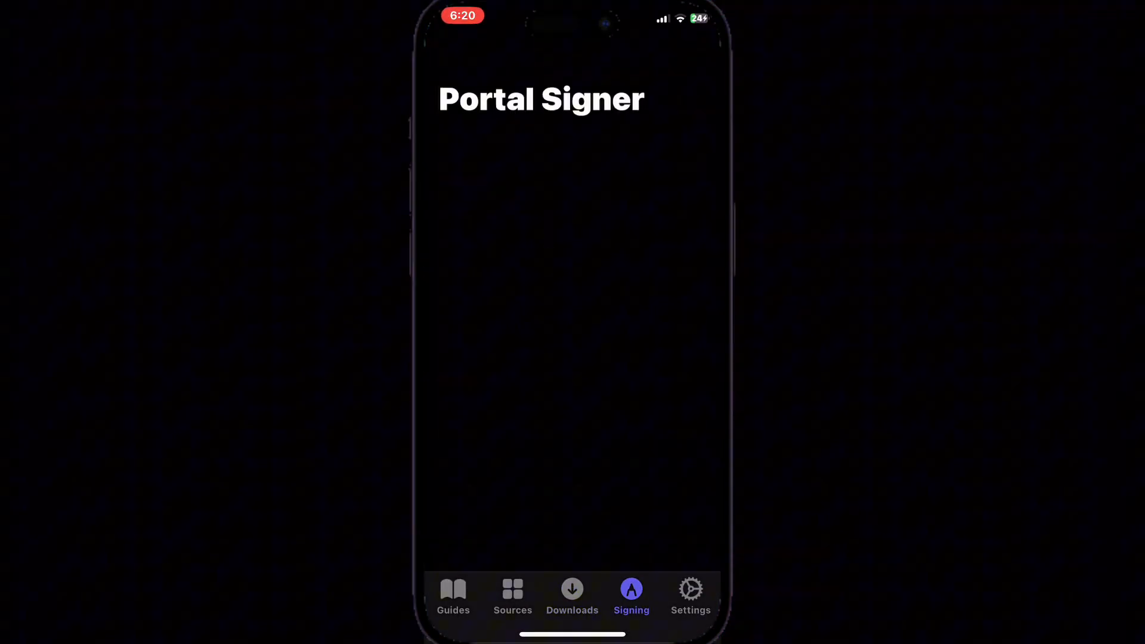
click(571, 591)
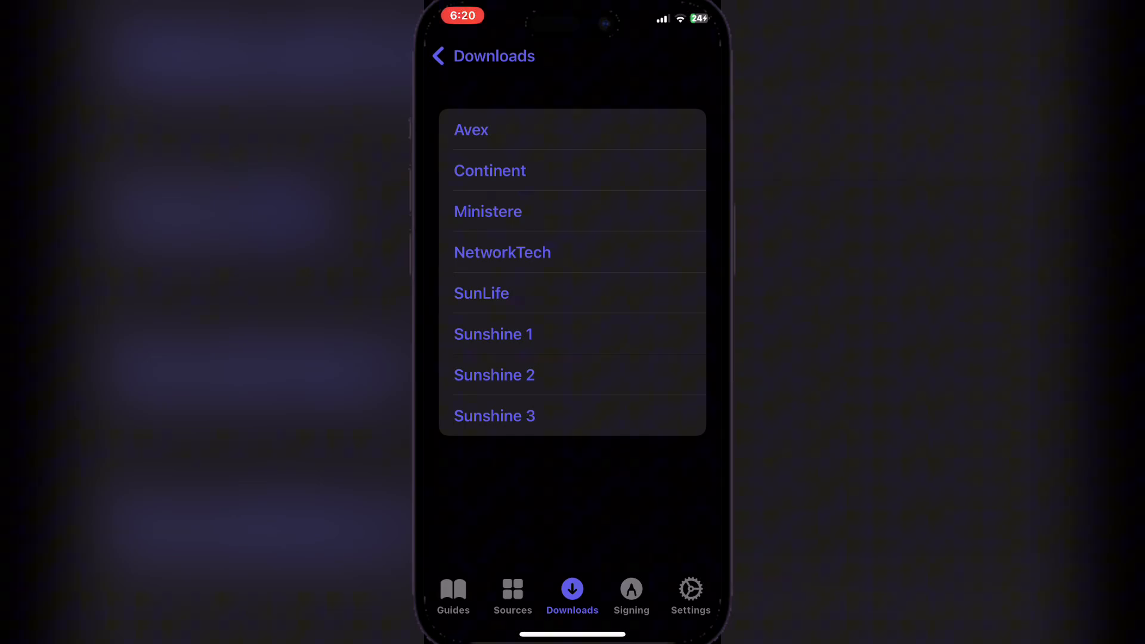
click(438, 56)
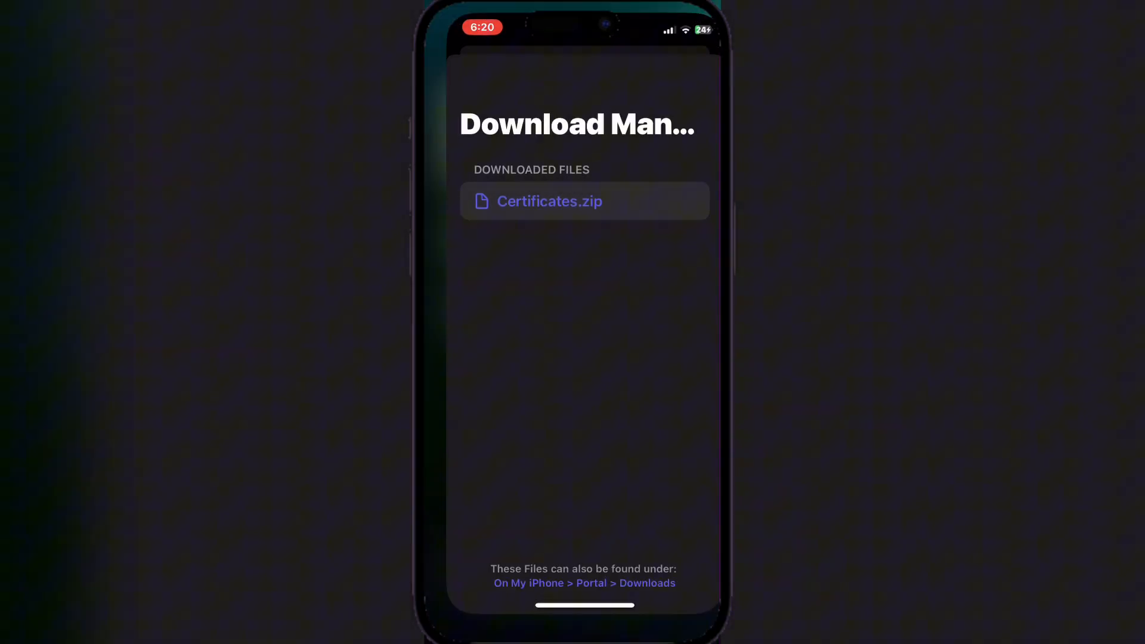
In Feather's Add Certificate, import the .mobileprovision file from the Certificates folder.
click(473, 595)
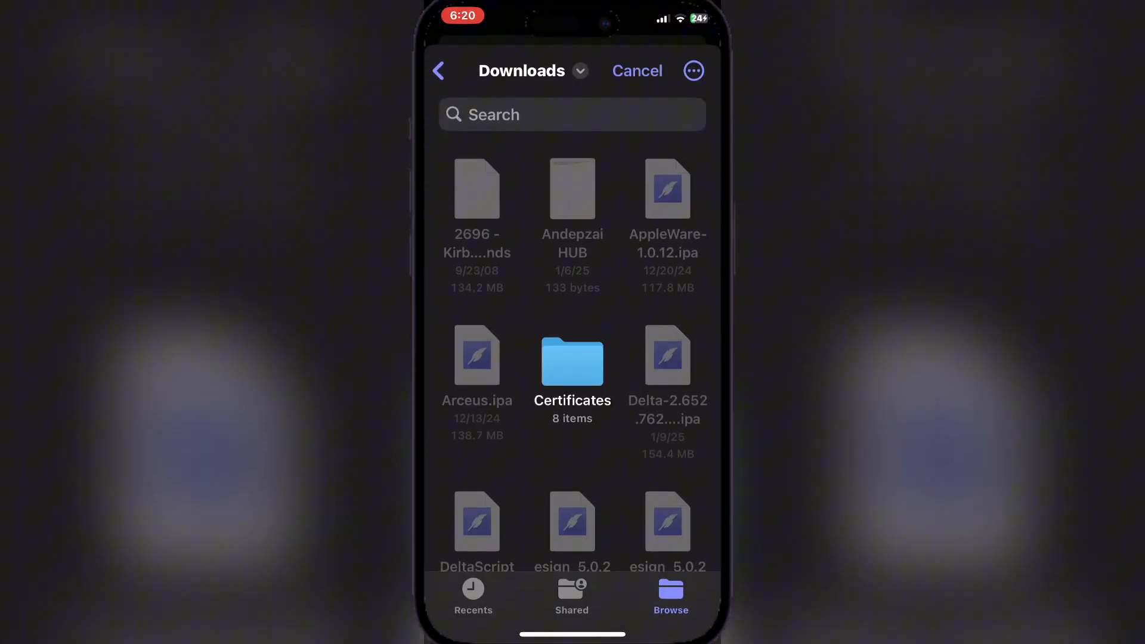
scroll(down, 3)
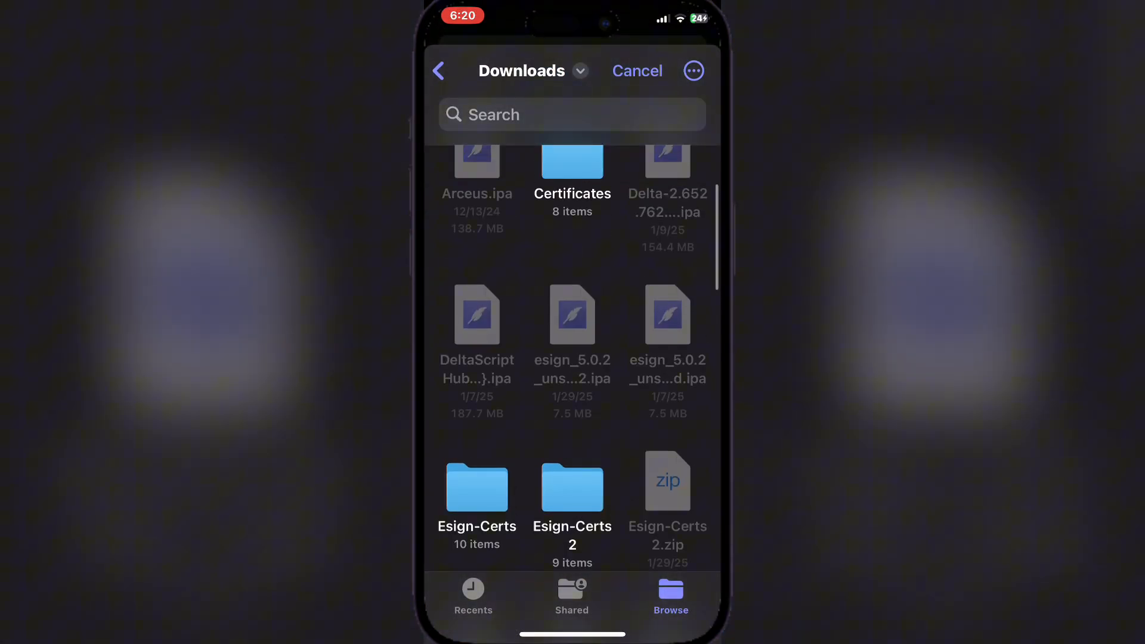
scroll(down, 3)
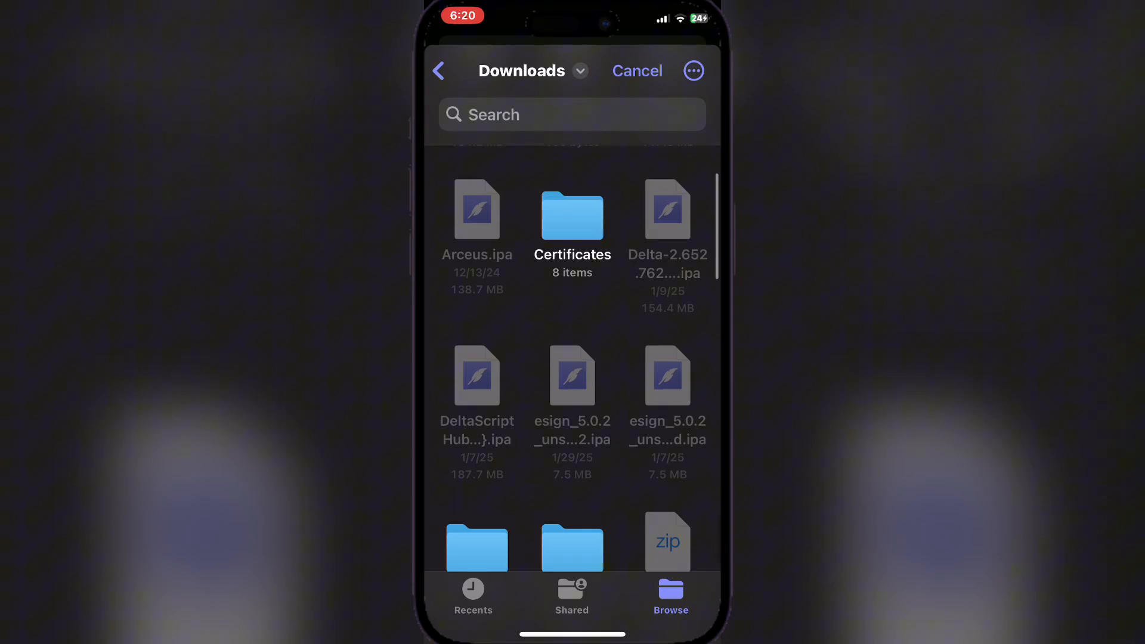
click(572, 215)
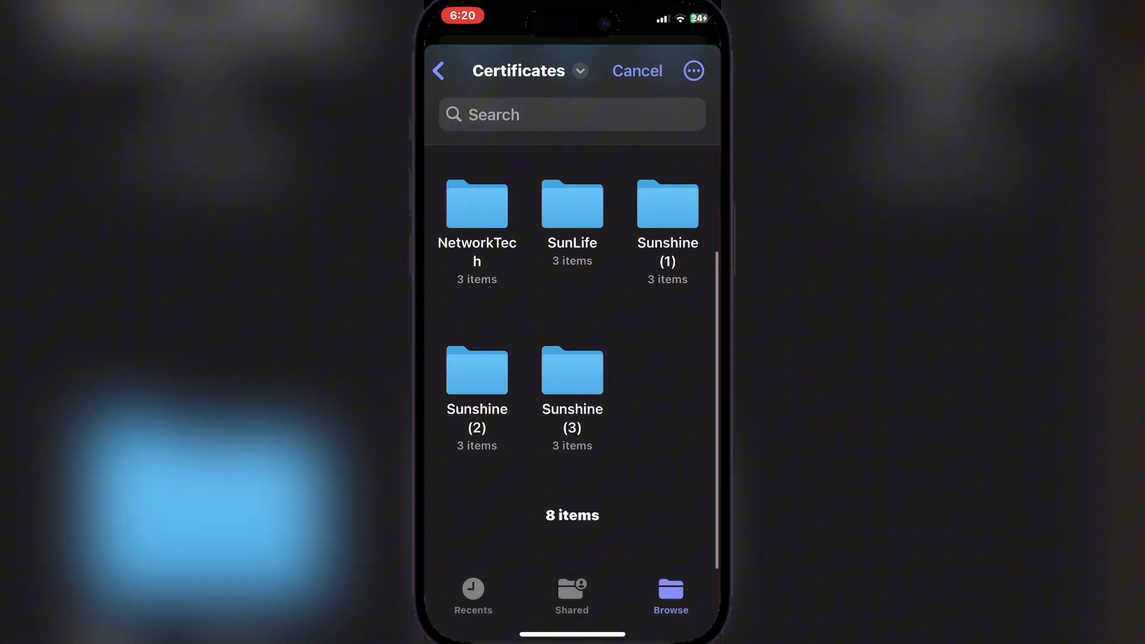
scroll(down, 3)
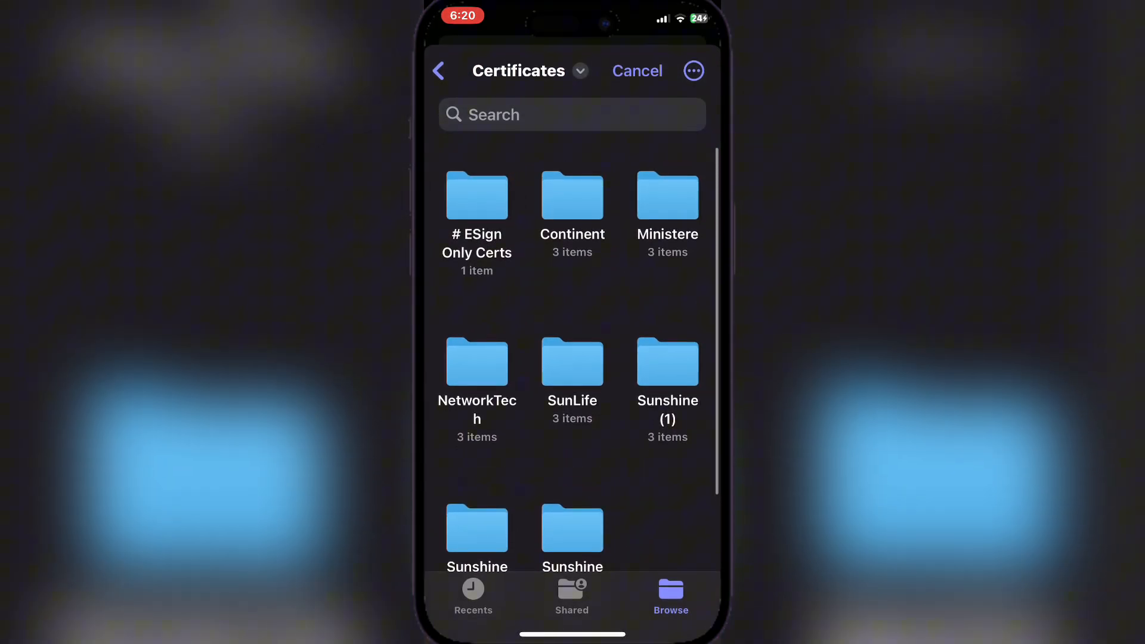
click(635, 70)
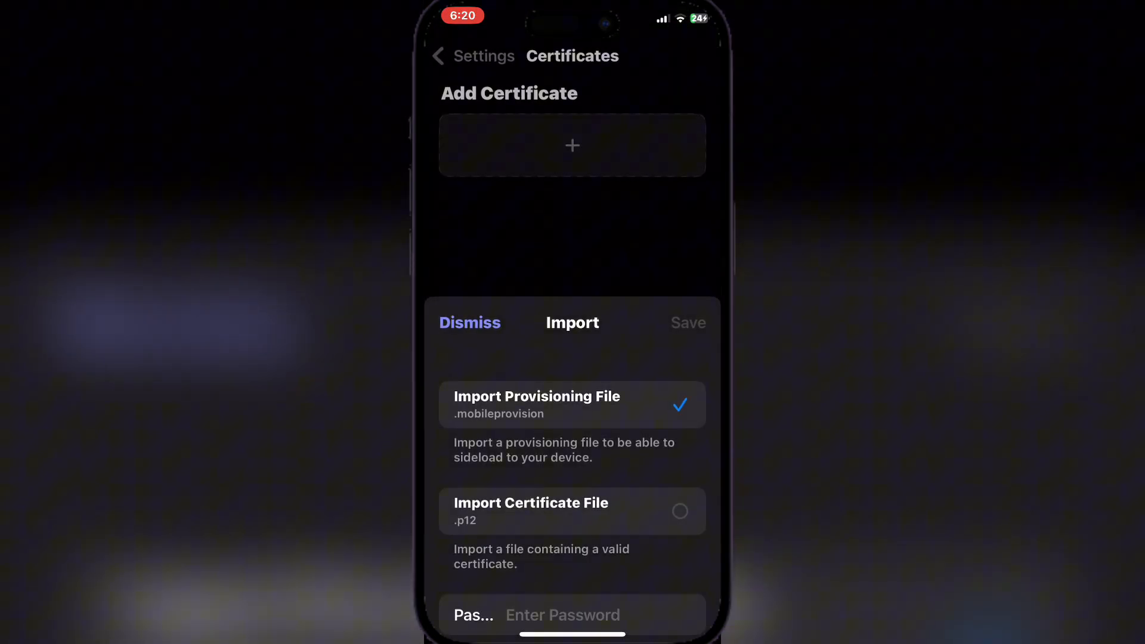
Import the .p12 certificate, enter its password and save the NewFKApp certificate (126 days left).
click(571, 512)
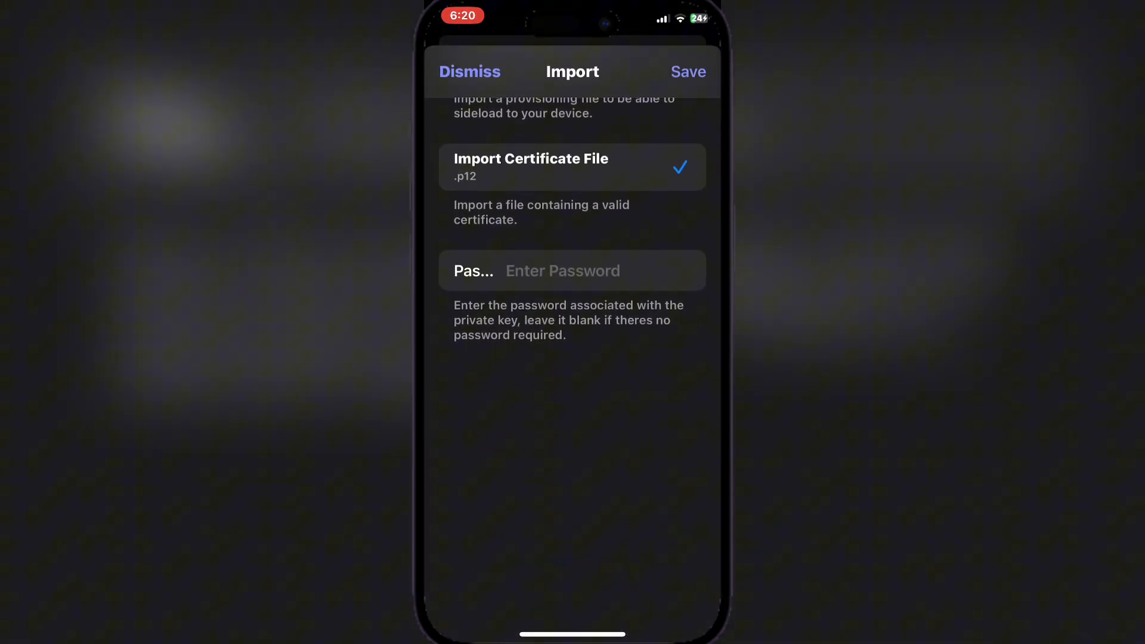
click(572, 271)
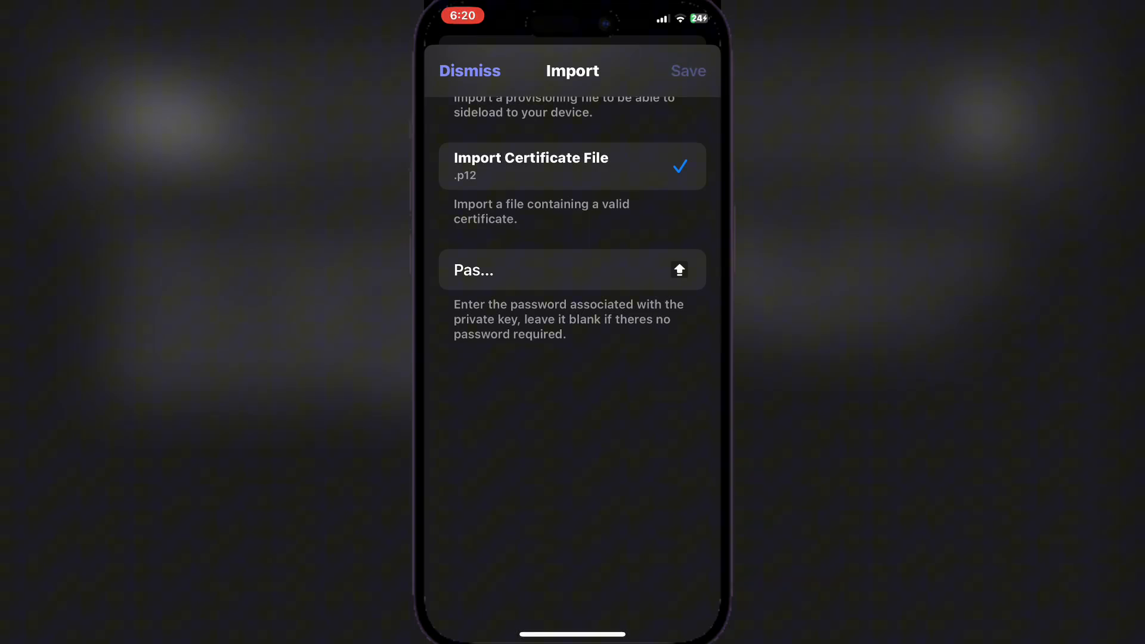
click(687, 70)
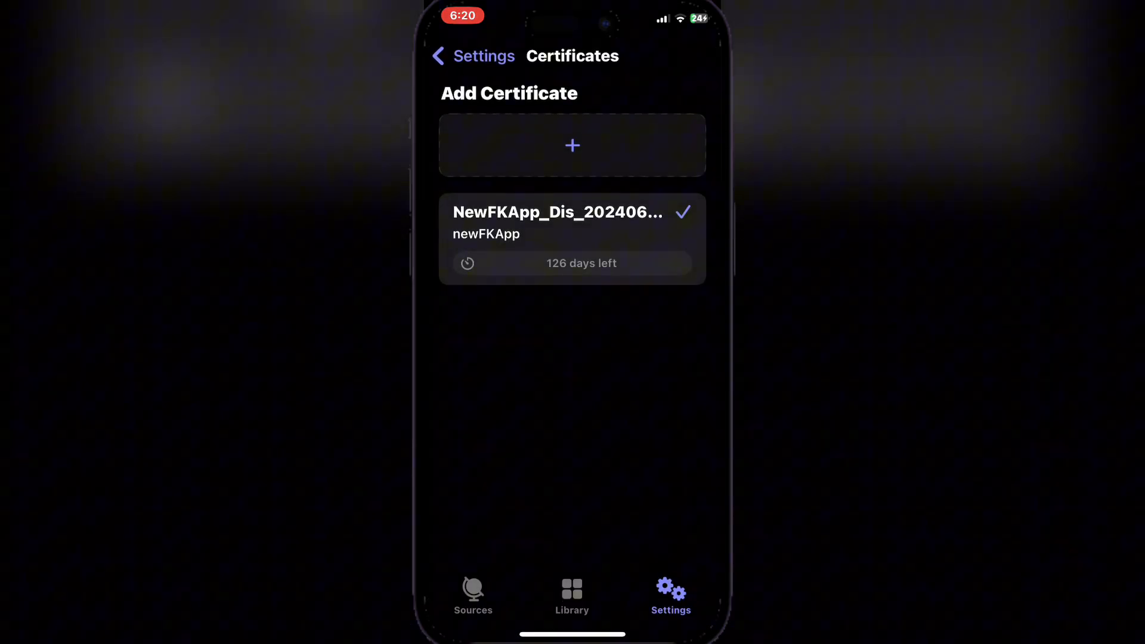
Verify the newFKApp certificate shows active in Settings, then view the Sources list with the Feather Repository.
click(438, 56)
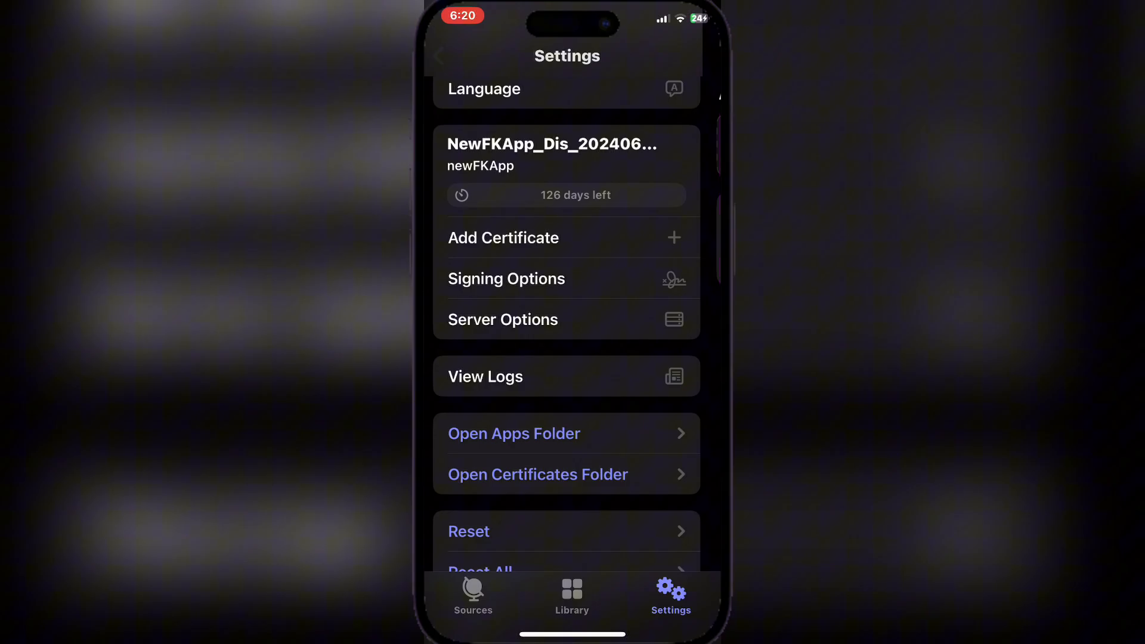
scroll(down, 3)
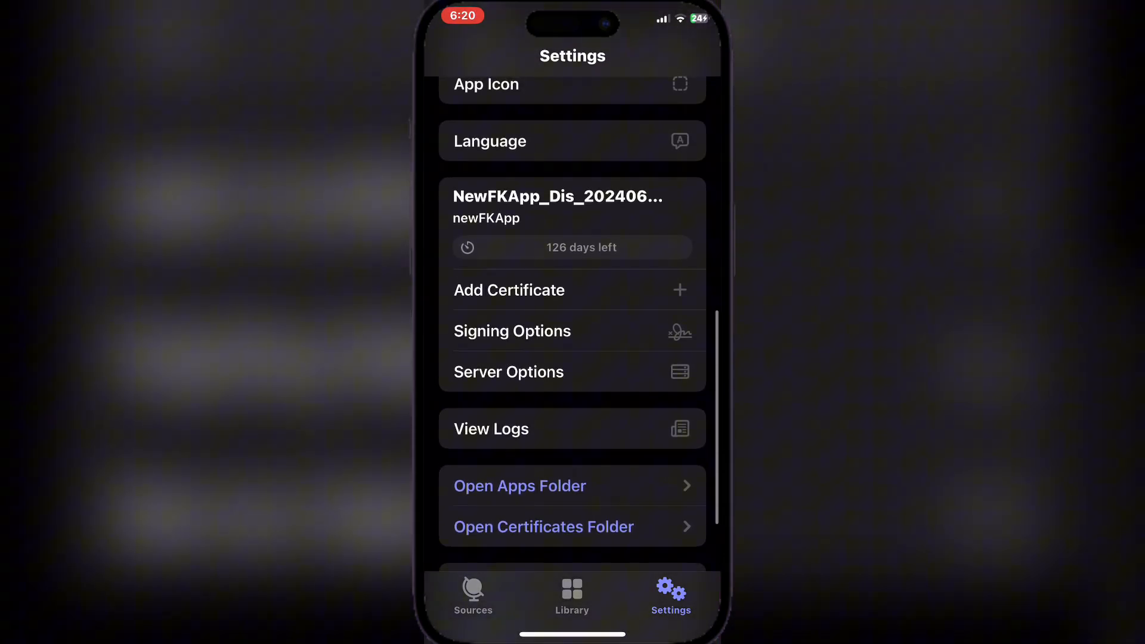
click(508, 288)
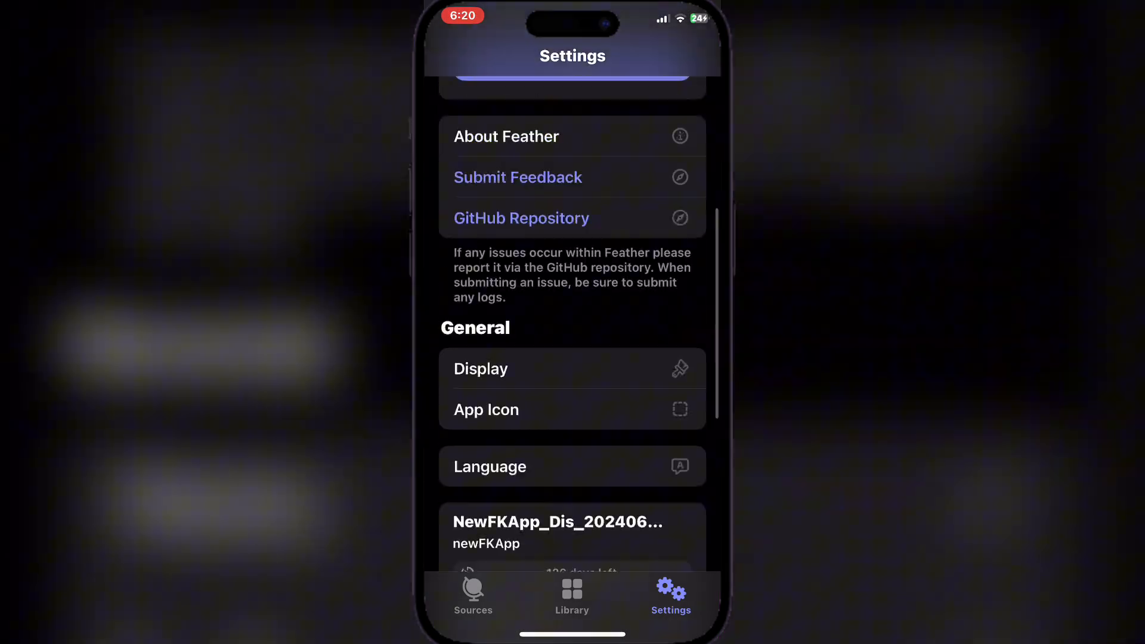
click(473, 595)
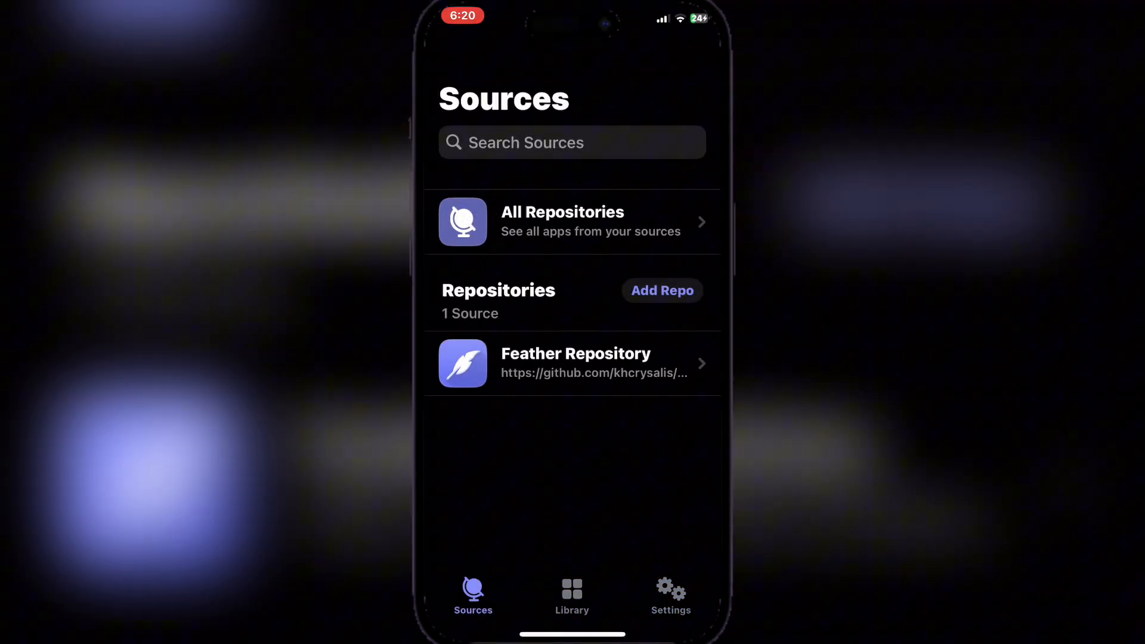